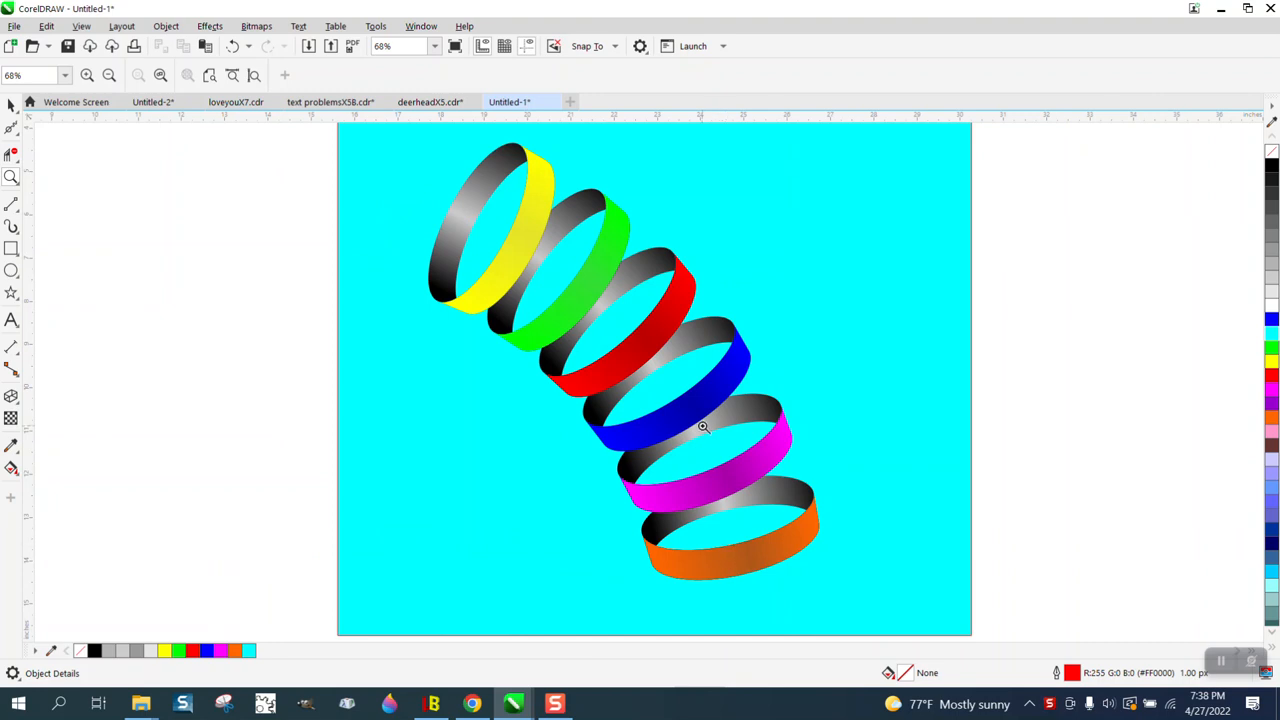
{"action": "mouse_move", "coordinate": [540, 284]}
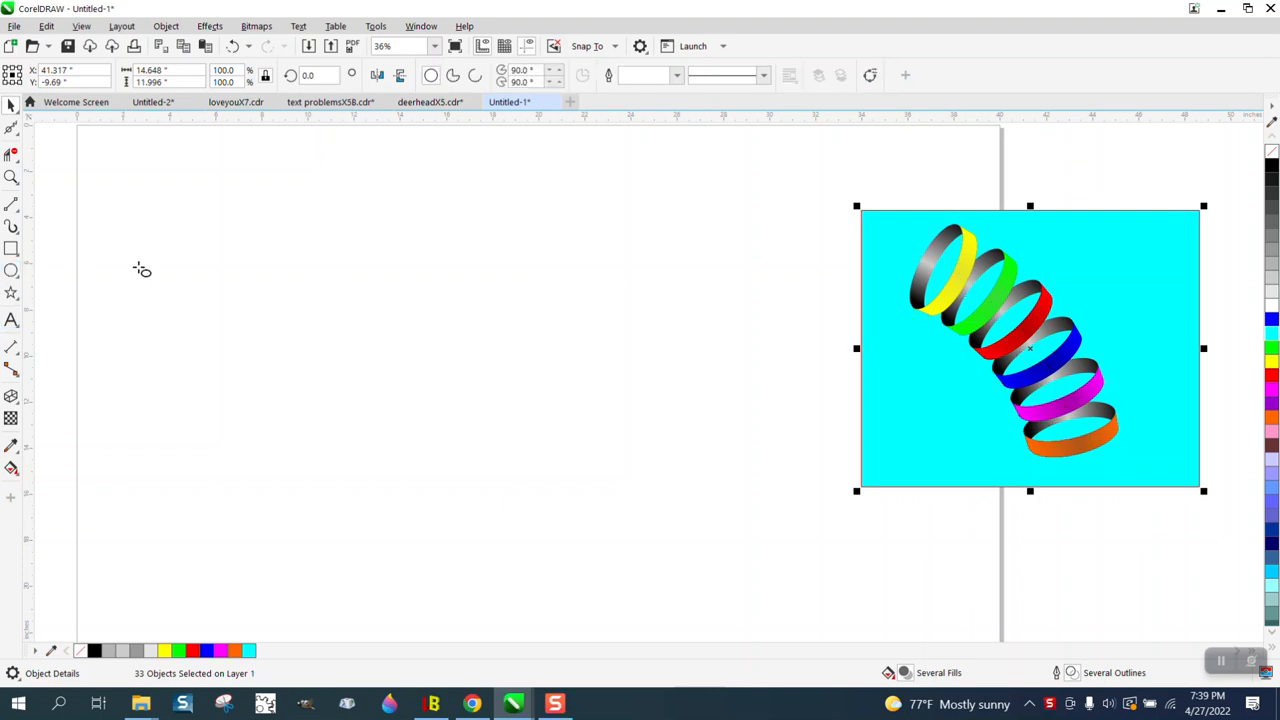
- Draw a small ellipse and extrude it into a short cylinder-like ring
{"action": "left_click_drag", "start_coordinate": [524, 260], "coordinate": [576, 304]}
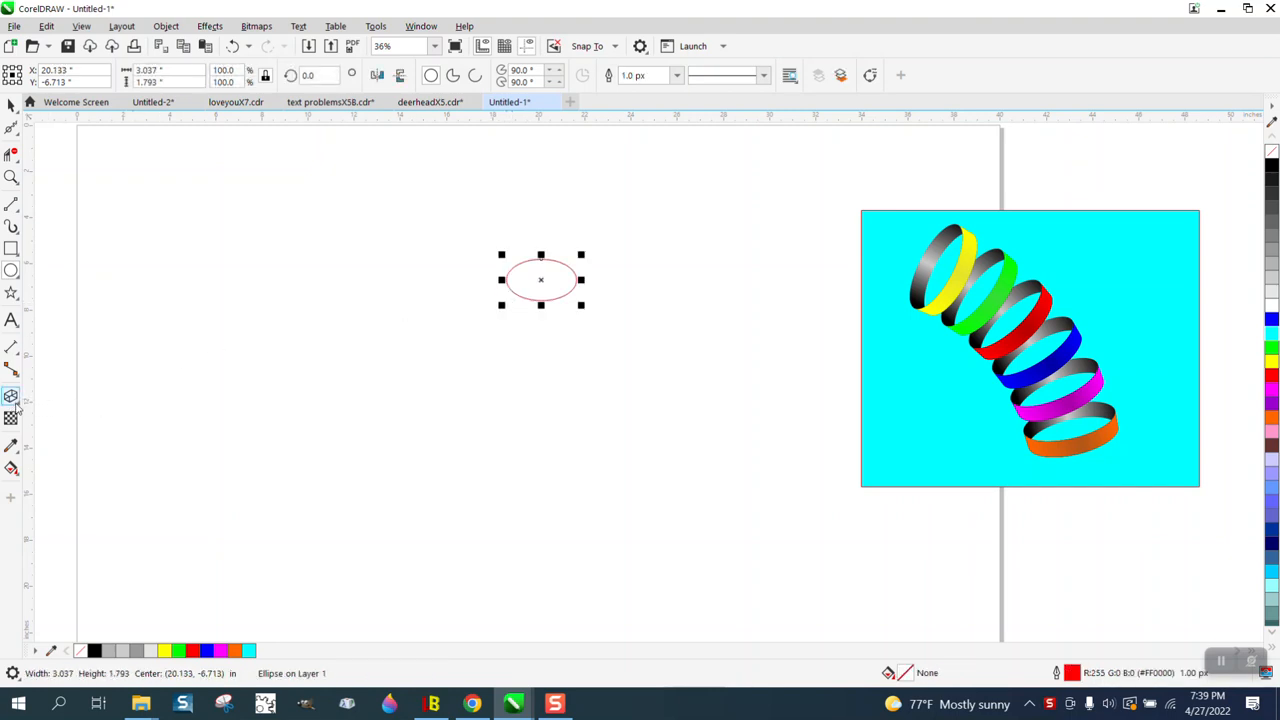
{"action": "left_click", "coordinate": [12, 396]}
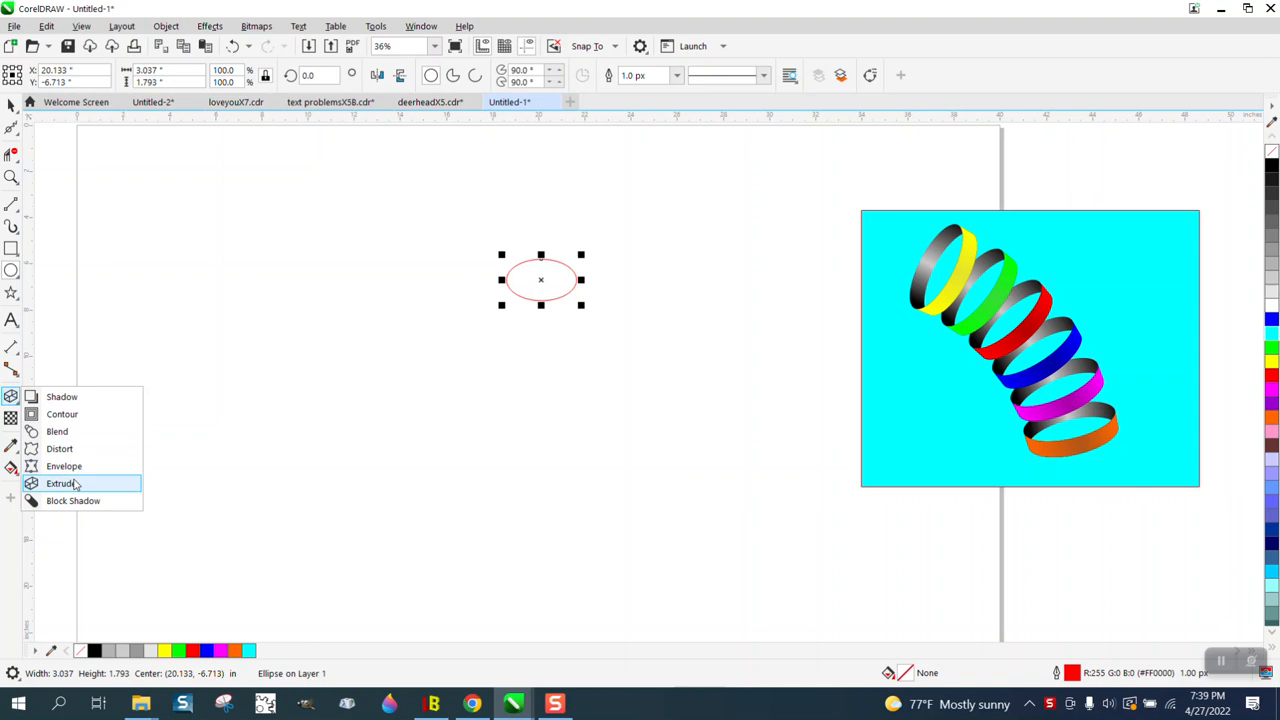
{"action": "left_click", "coordinate": [60, 482]}
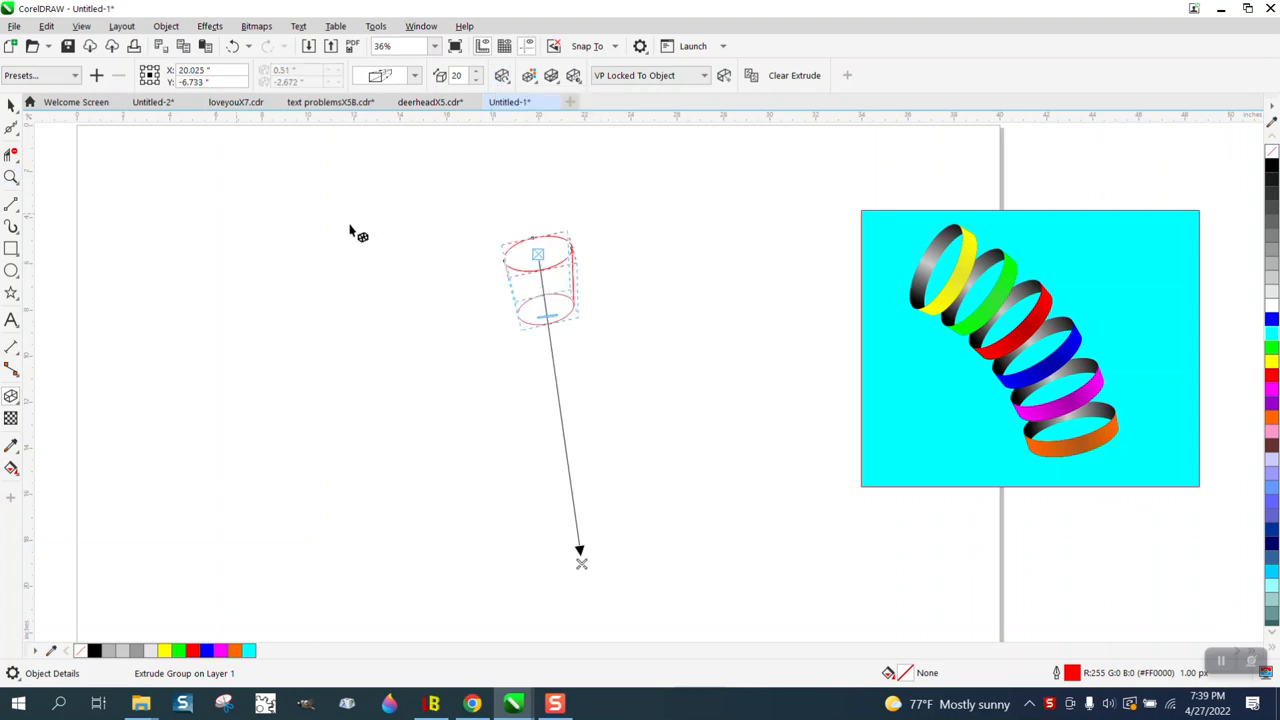
{"action": "left_click", "coordinate": [12, 176]}
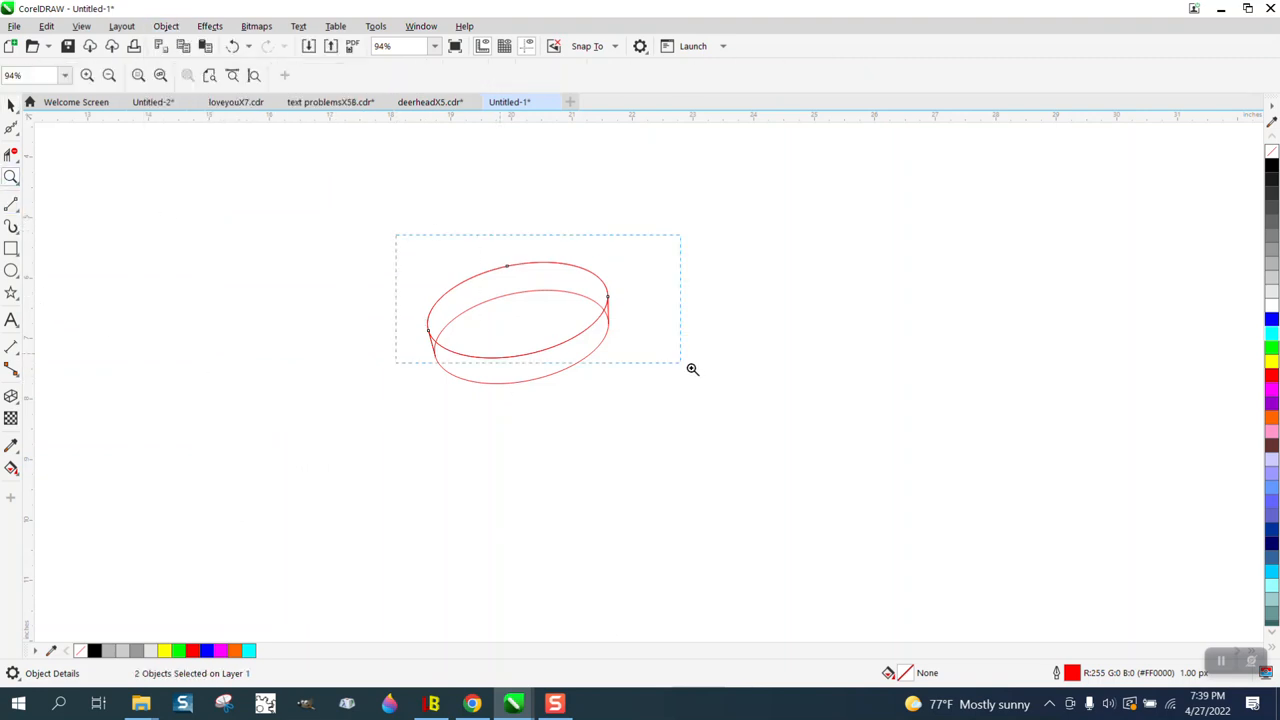
- Zoom in on the ring and bring up the fill tools flyout
{"action": "left_click", "coordinate": [12, 468]}
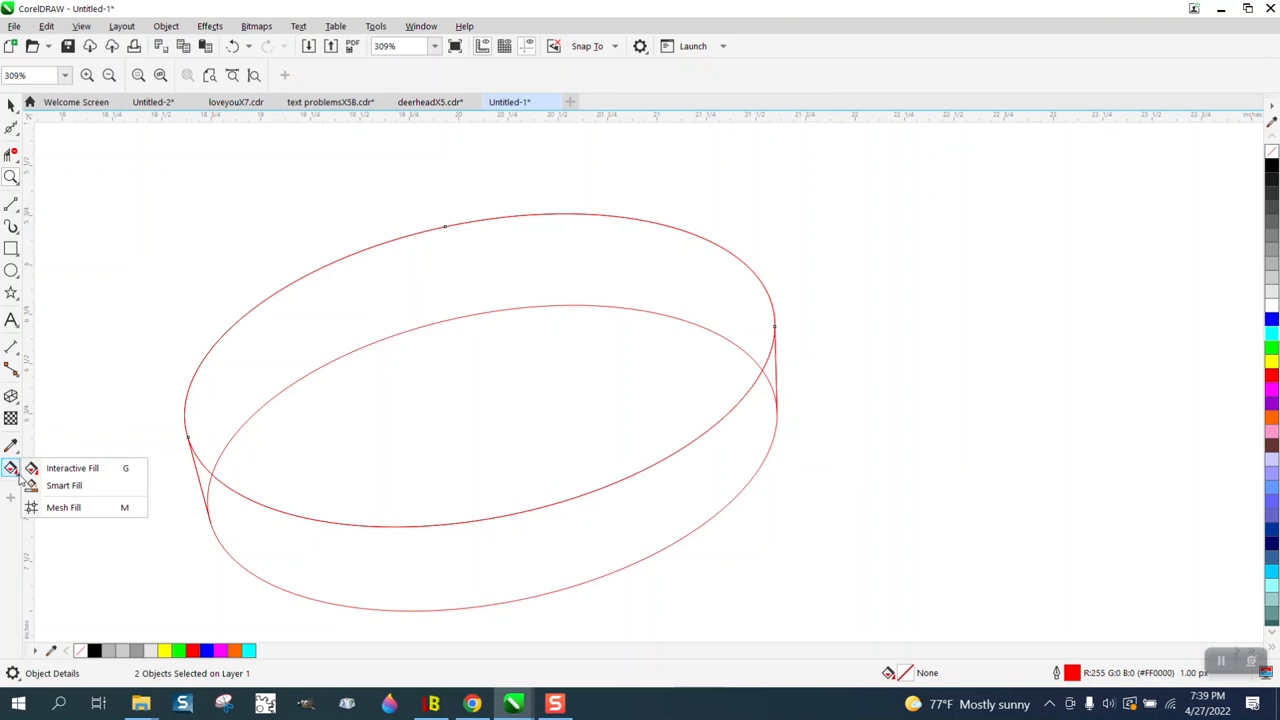
{"action": "left_click", "coordinate": [12, 156]}
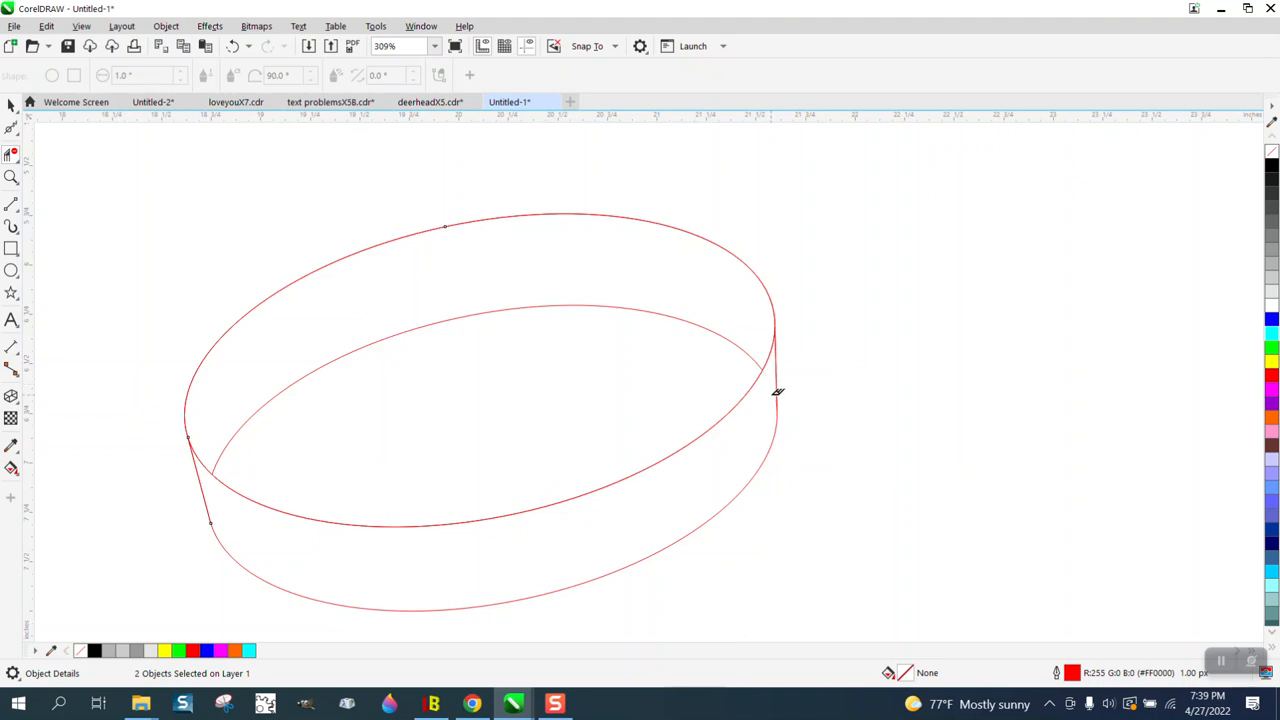
{"action": "scroll", "scroll_direction": "down", "scroll_amount": 3}
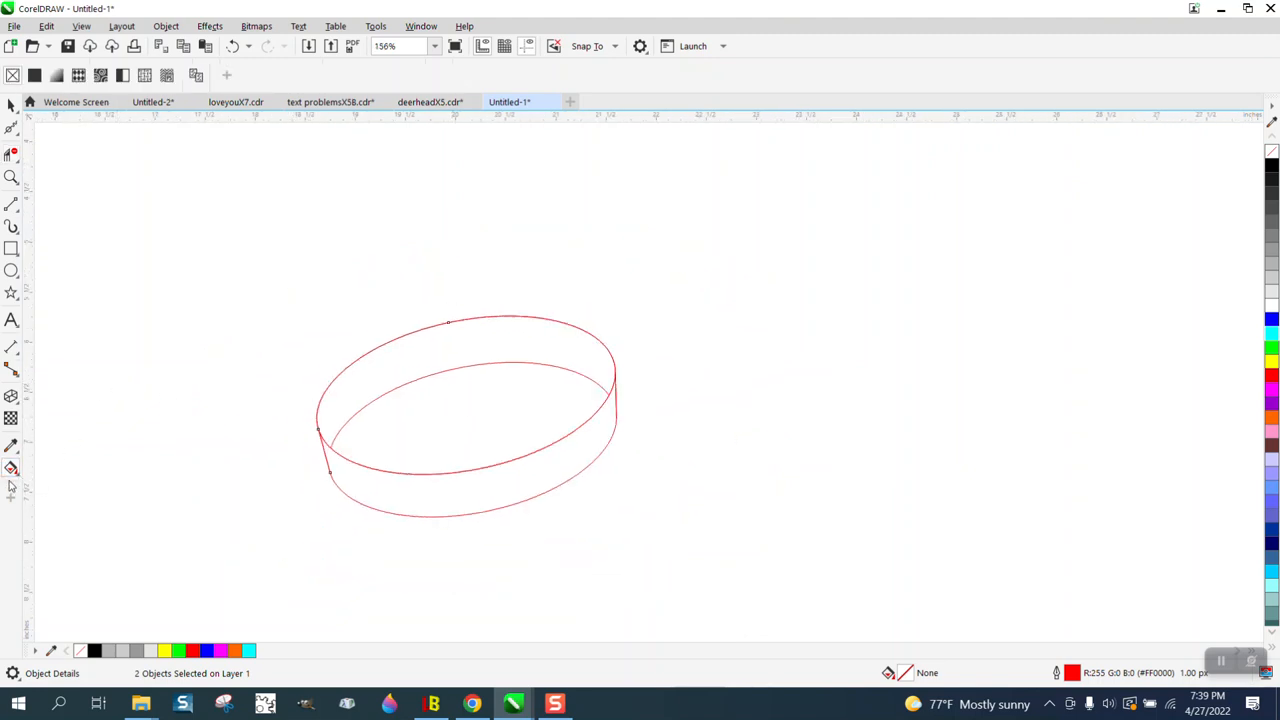
{"action": "left_click", "coordinate": [12, 468]}
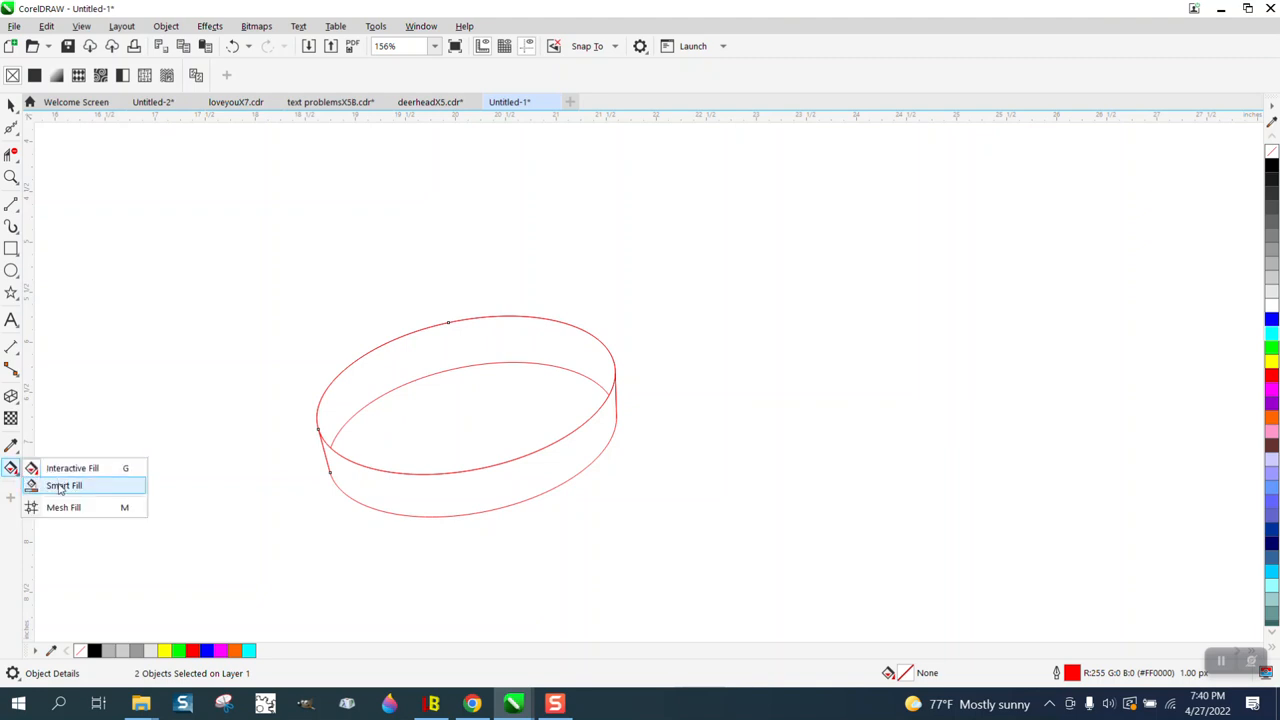
- Smart-fill the ring's inside black and its band with a gray fountain gradient
{"action": "left_click", "coordinate": [64, 486]}
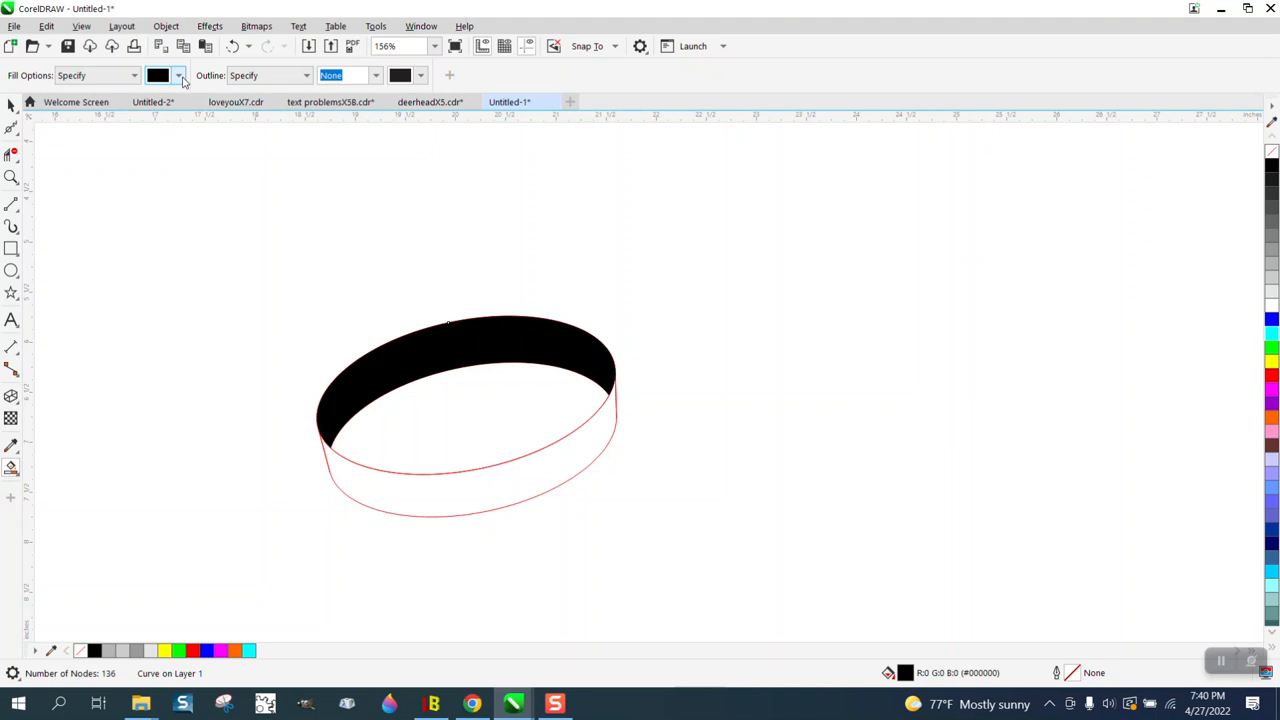
{"action": "left_click", "coordinate": [178, 76]}
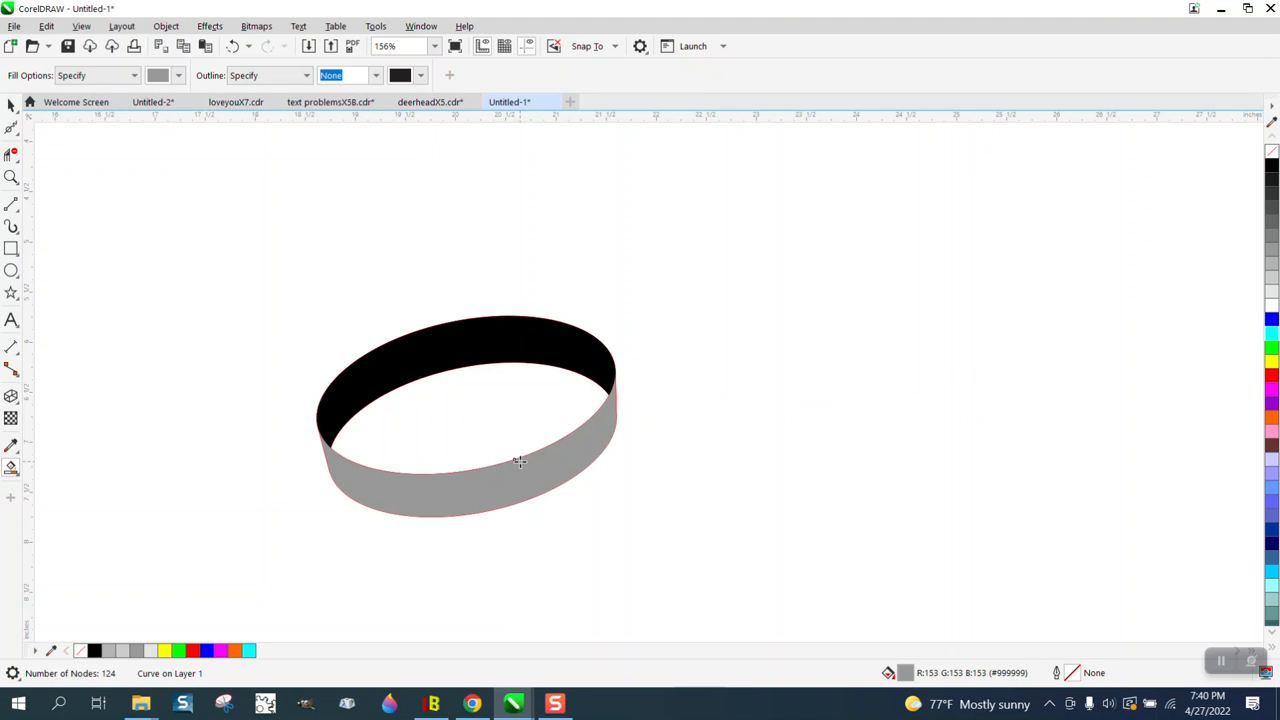
{"action": "mouse_move", "coordinate": [36, 480]}
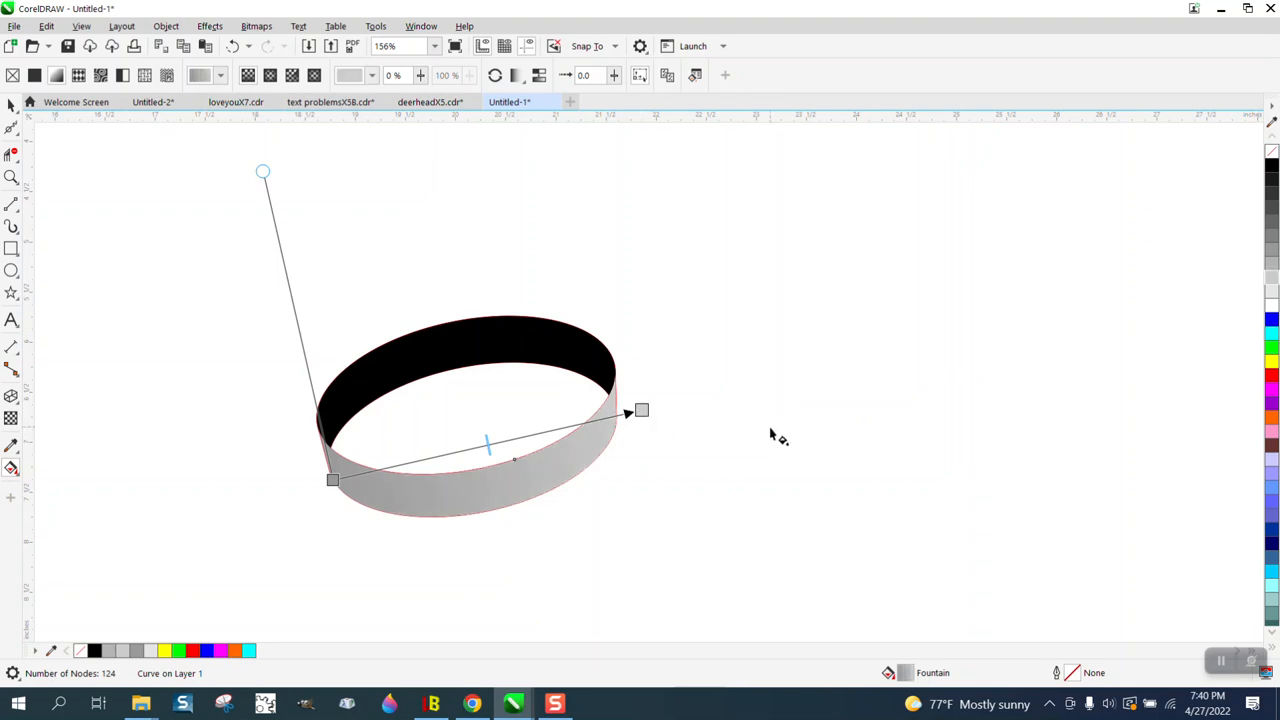
{"action": "mouse_move", "coordinate": [1176, 364]}
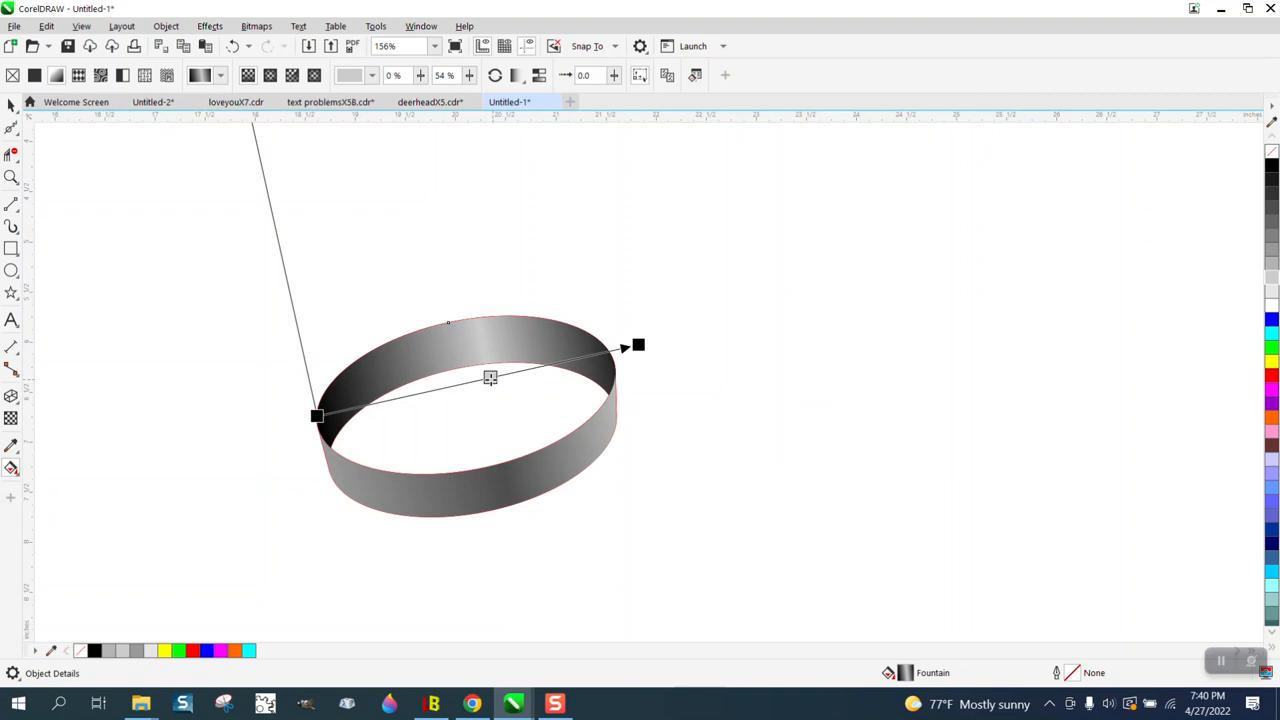
{"action": "left_click", "coordinate": [490, 378]}
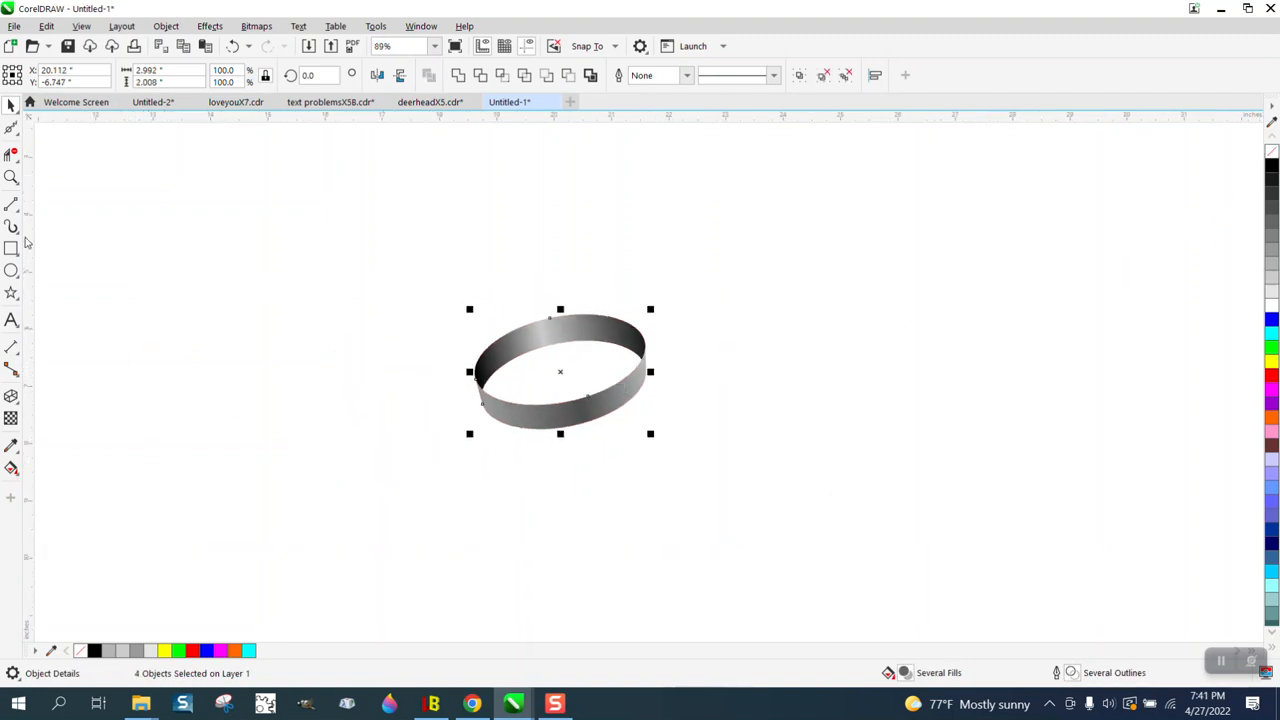
- Group the ring, pivot it at the lower left and rotate-duplicate into six rings
{"action": "left_click", "coordinate": [12, 204]}
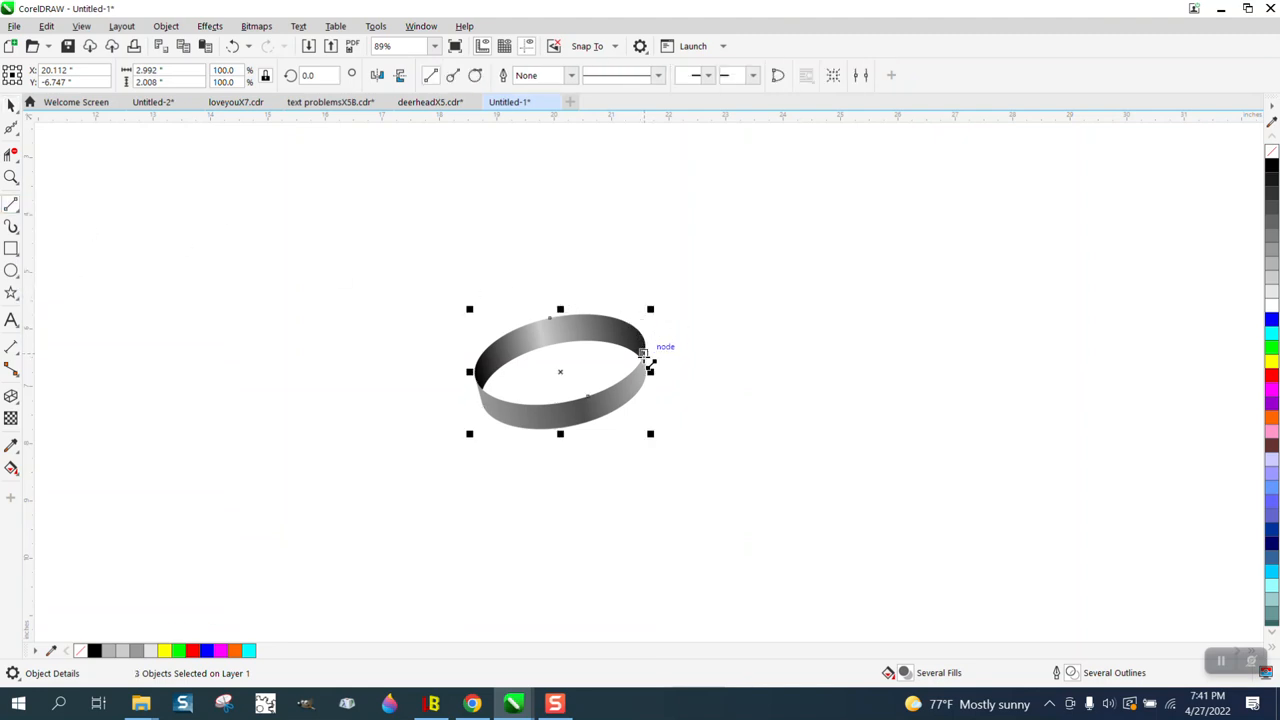
{"action": "left_click_drag", "start_coordinate": [644, 356], "coordinate": [260, 456]}
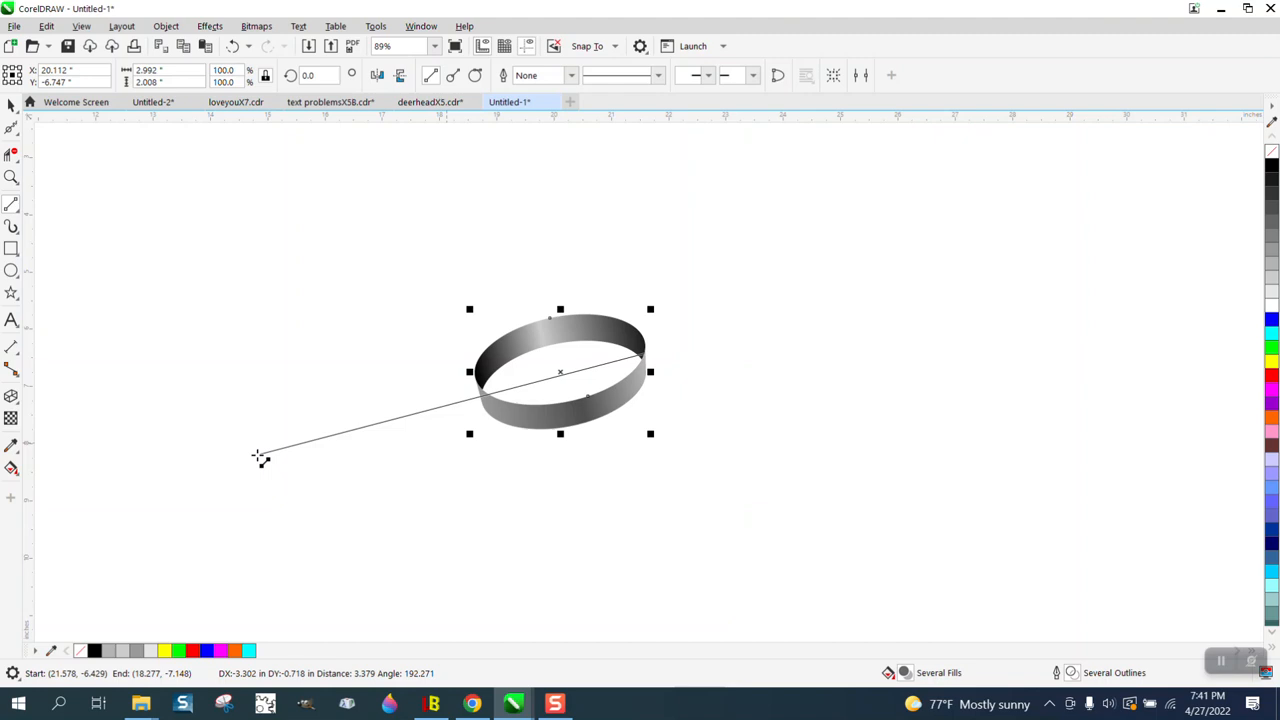
{"action": "left_click_drag", "start_coordinate": [262, 458], "coordinate": [112, 476]}
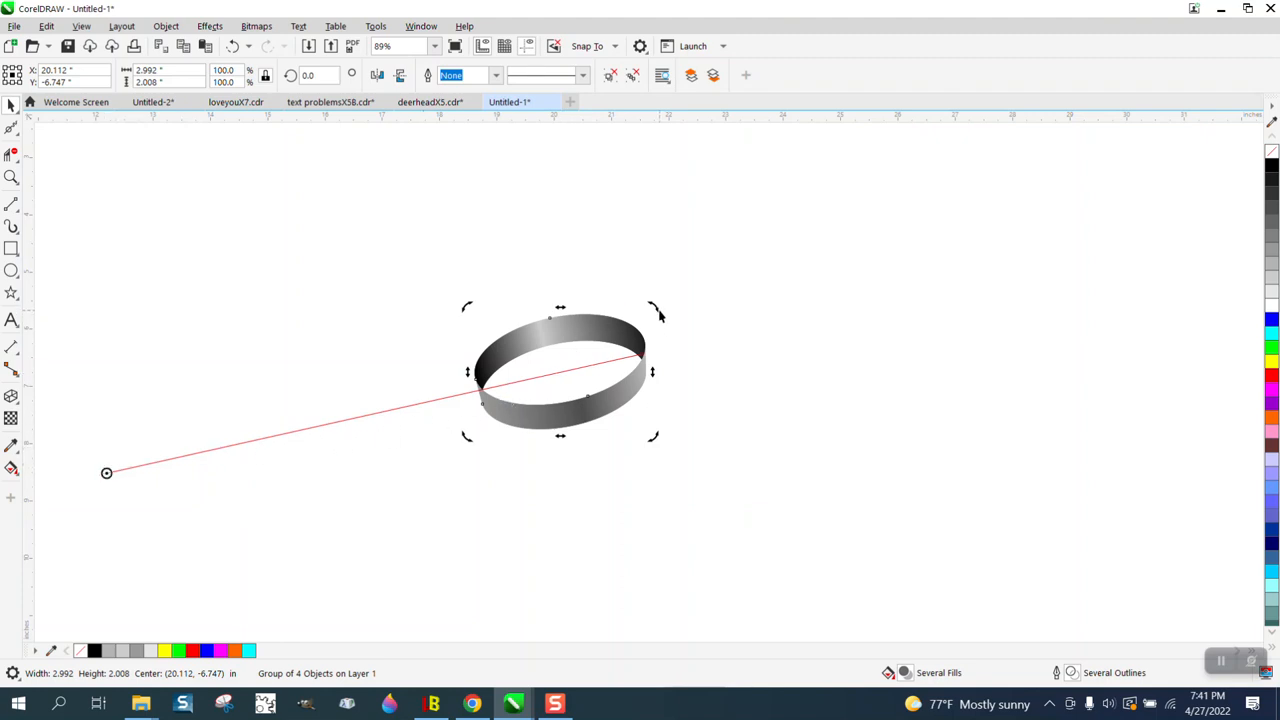
{"action": "left_click_drag", "start_coordinate": [652, 308], "coordinate": [608, 240]}
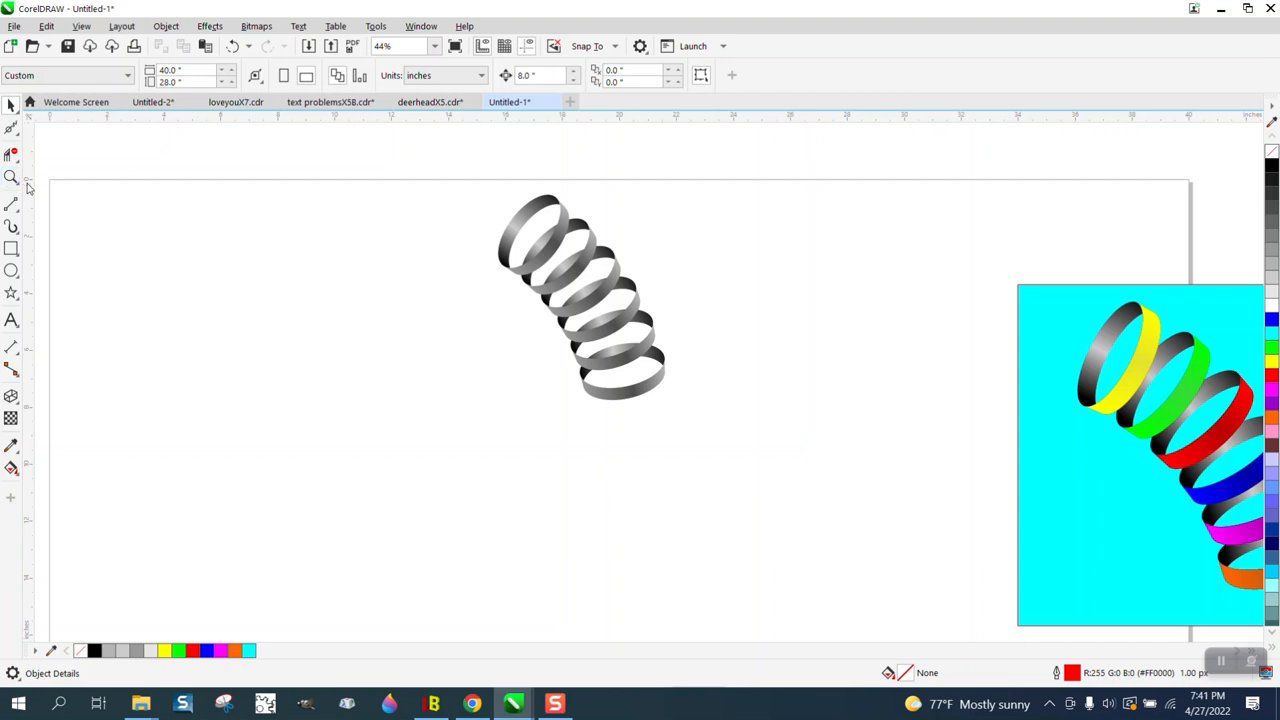
- Draw a yellow sample rectangle to the right of the ring stack
{"action": "left_click", "coordinate": [12, 176]}
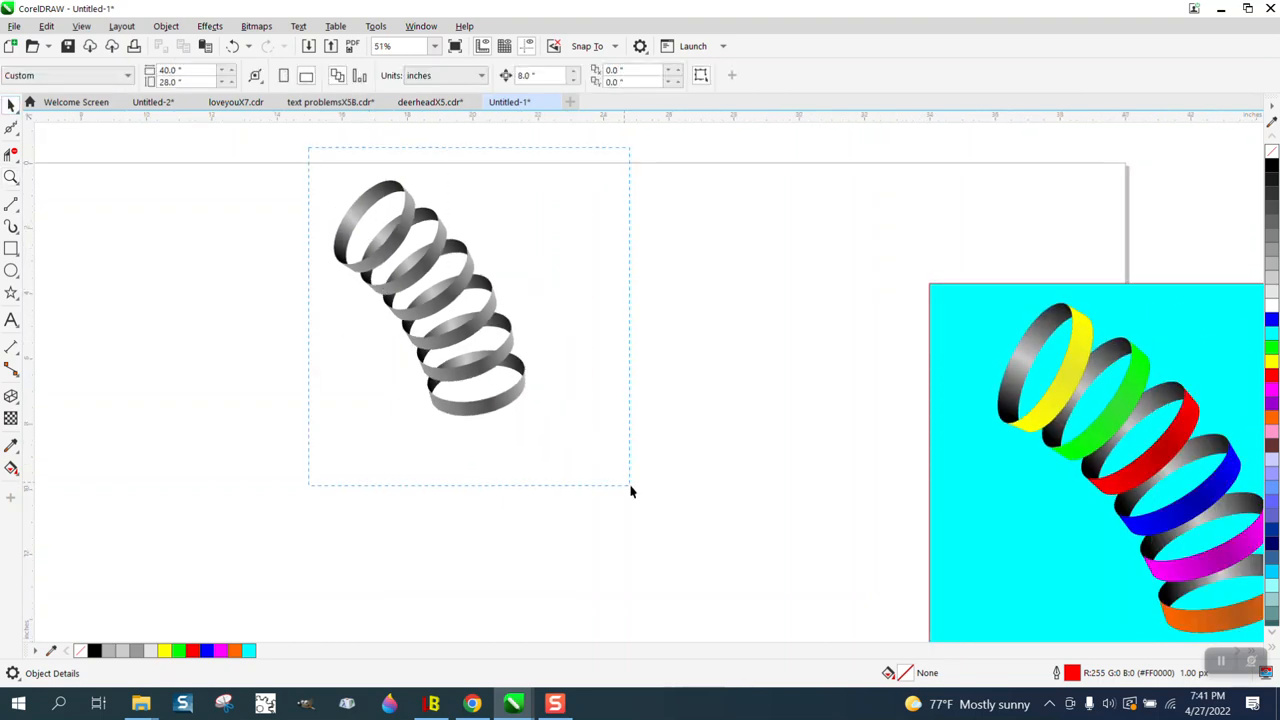
{"action": "left_click", "coordinate": [166, 26]}
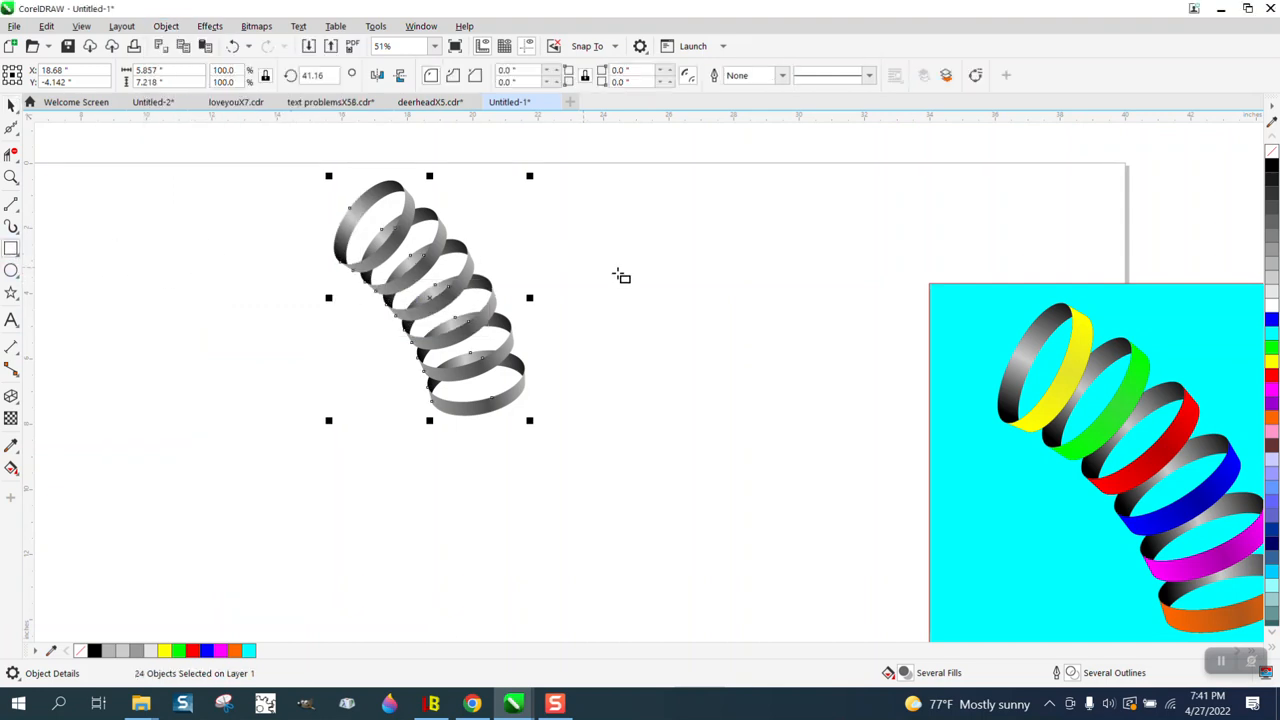
{"action": "left_click_drag", "start_coordinate": [616, 214], "coordinate": [740, 300]}
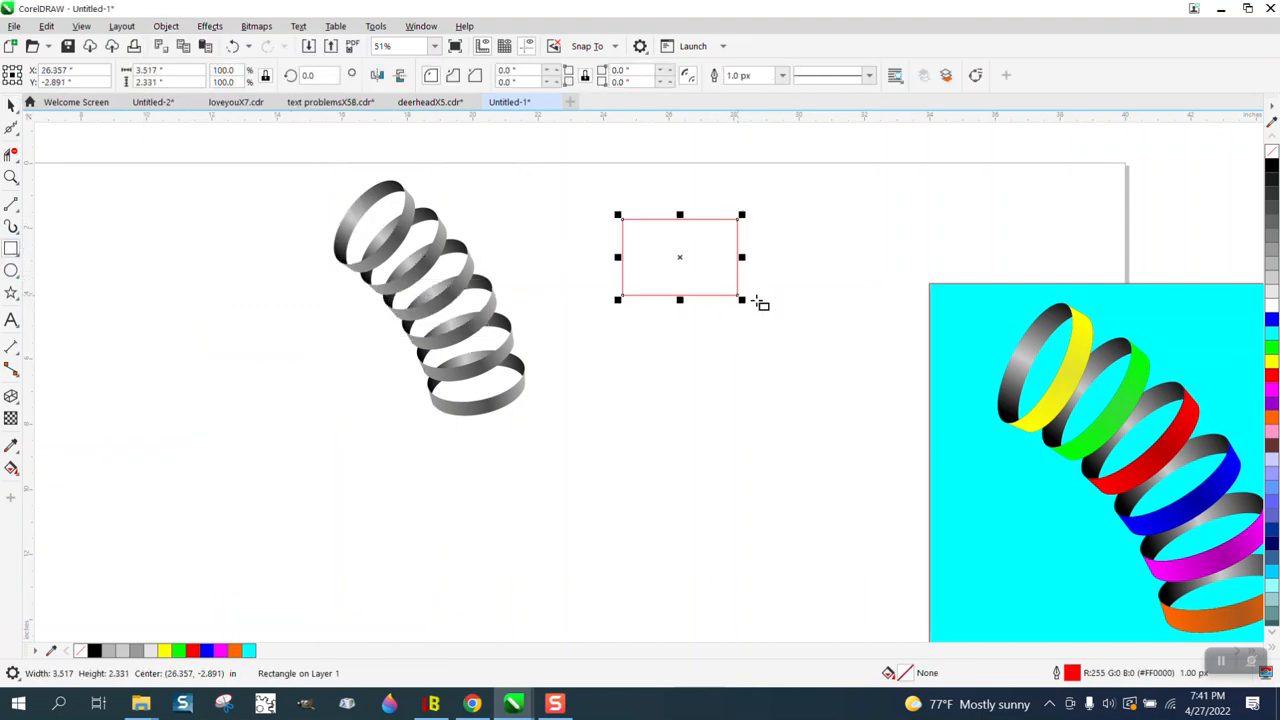
{"action": "left_click", "coordinate": [1272, 364]}
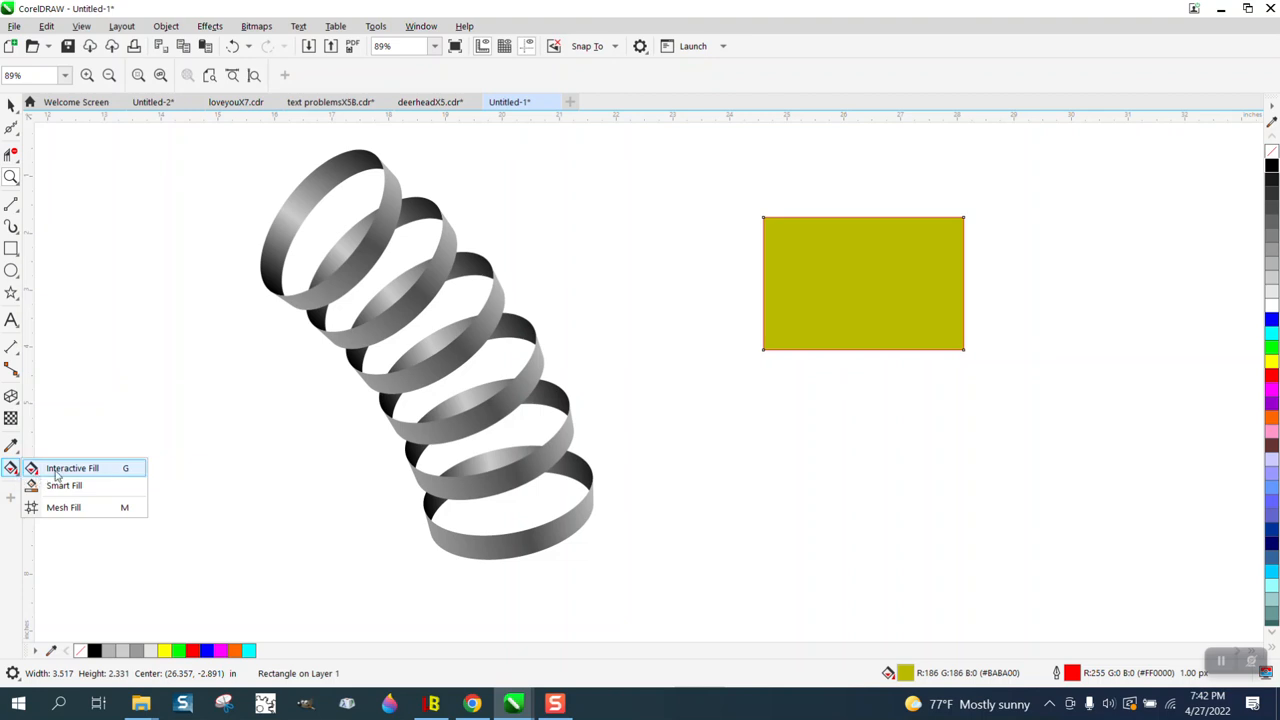
- Eyedrop the rectangle's yellow into the top ring's gradient, keeping darker ends
{"action": "left_click", "coordinate": [72, 468]}
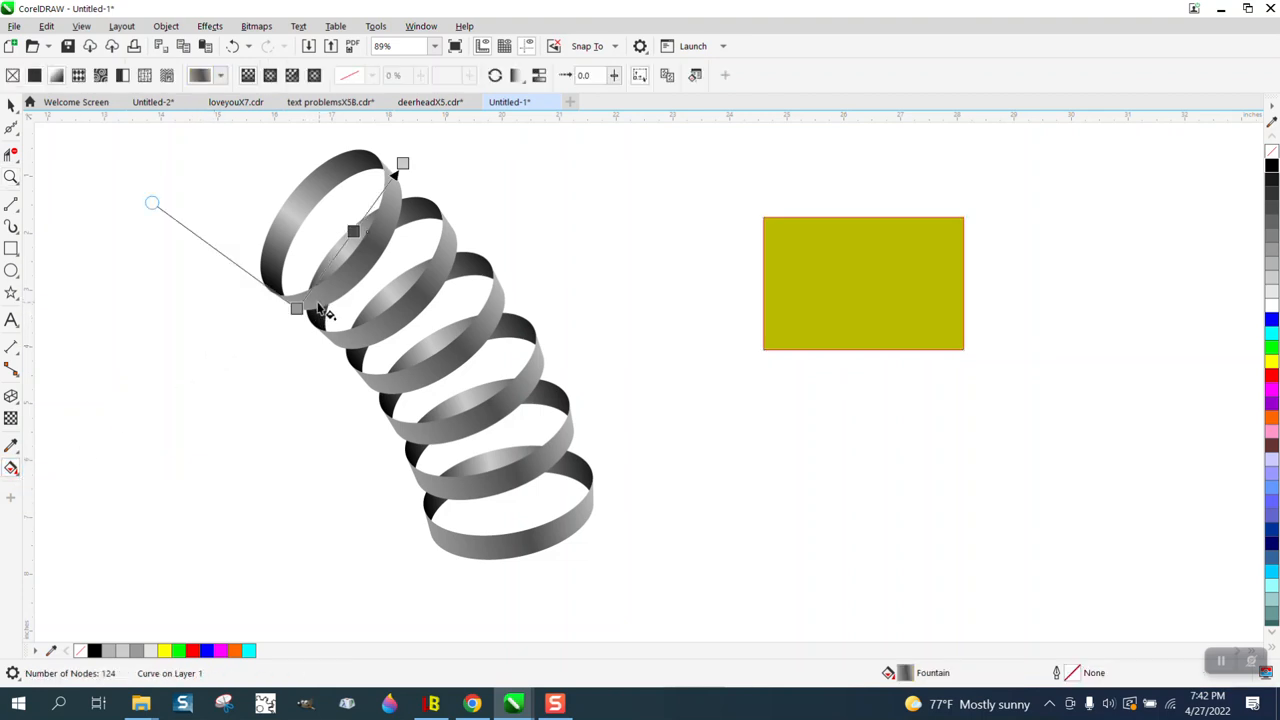
{"action": "mouse_move", "coordinate": [400, 238]}
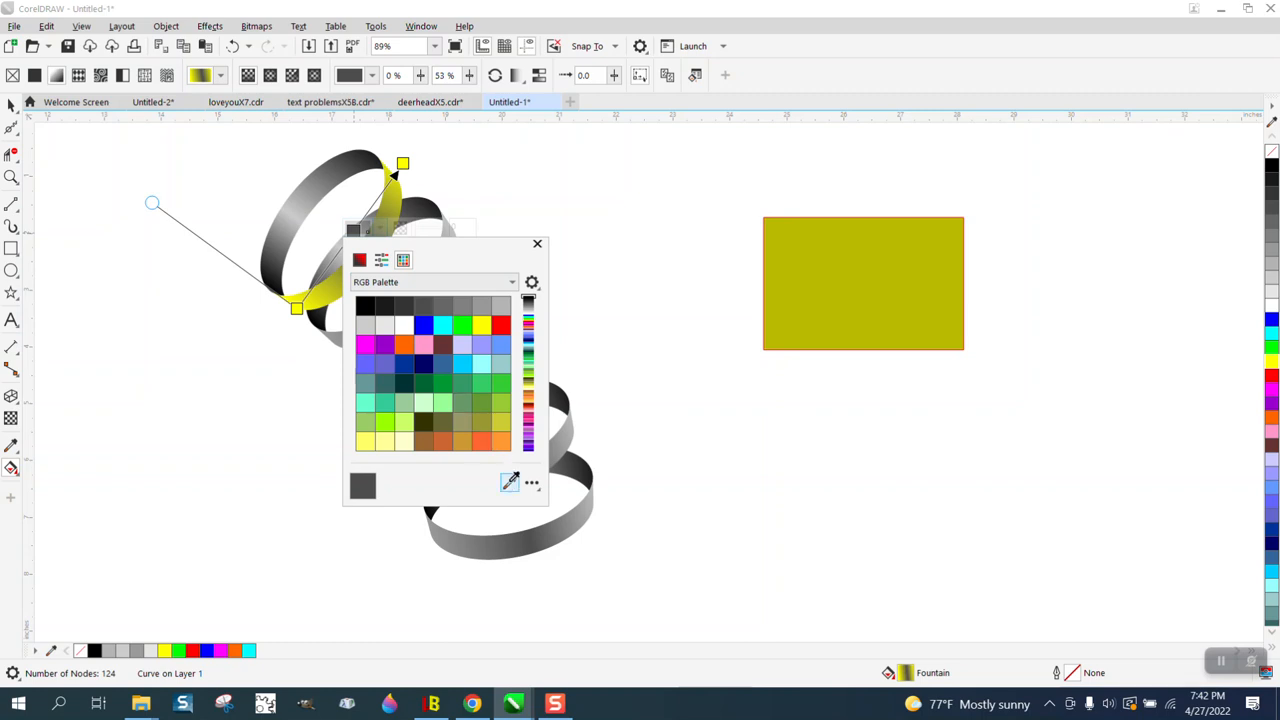
{"action": "left_click", "coordinate": [380, 260]}
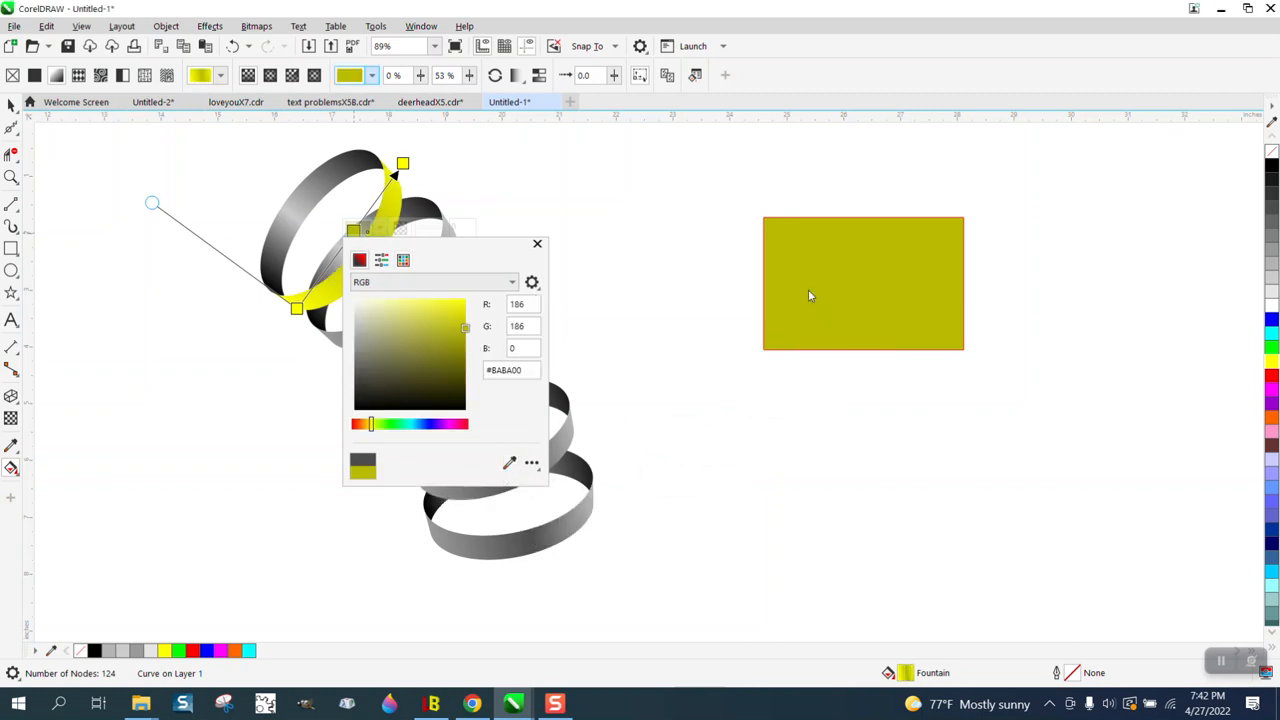
{"action": "left_click", "coordinate": [536, 244]}
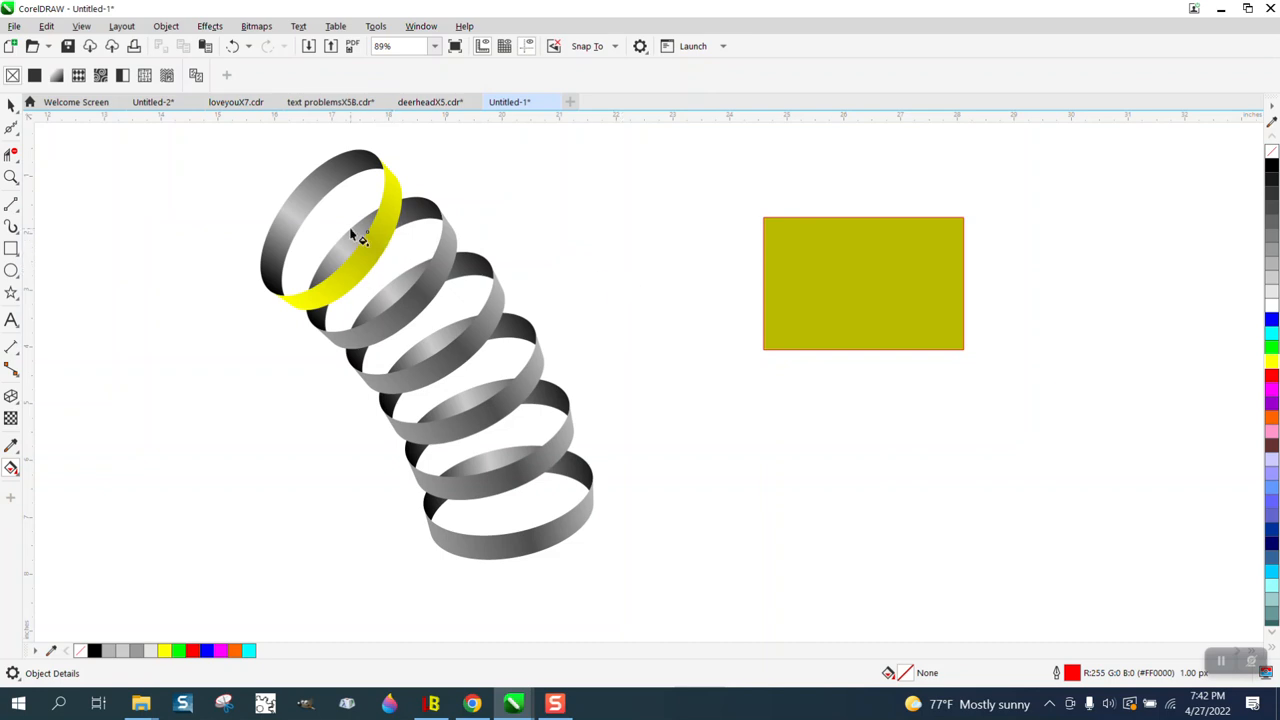
{"action": "mouse_move", "coordinate": [310, 210]}
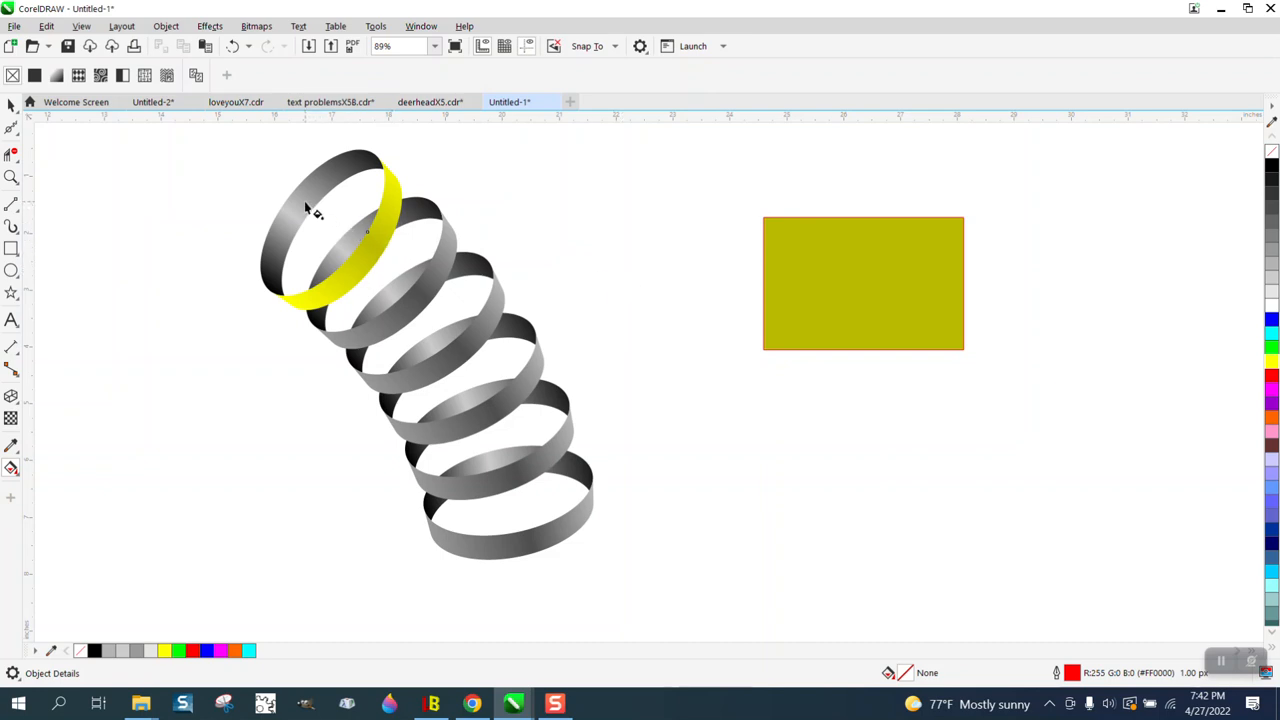
{"action": "left_click", "coordinate": [864, 284]}
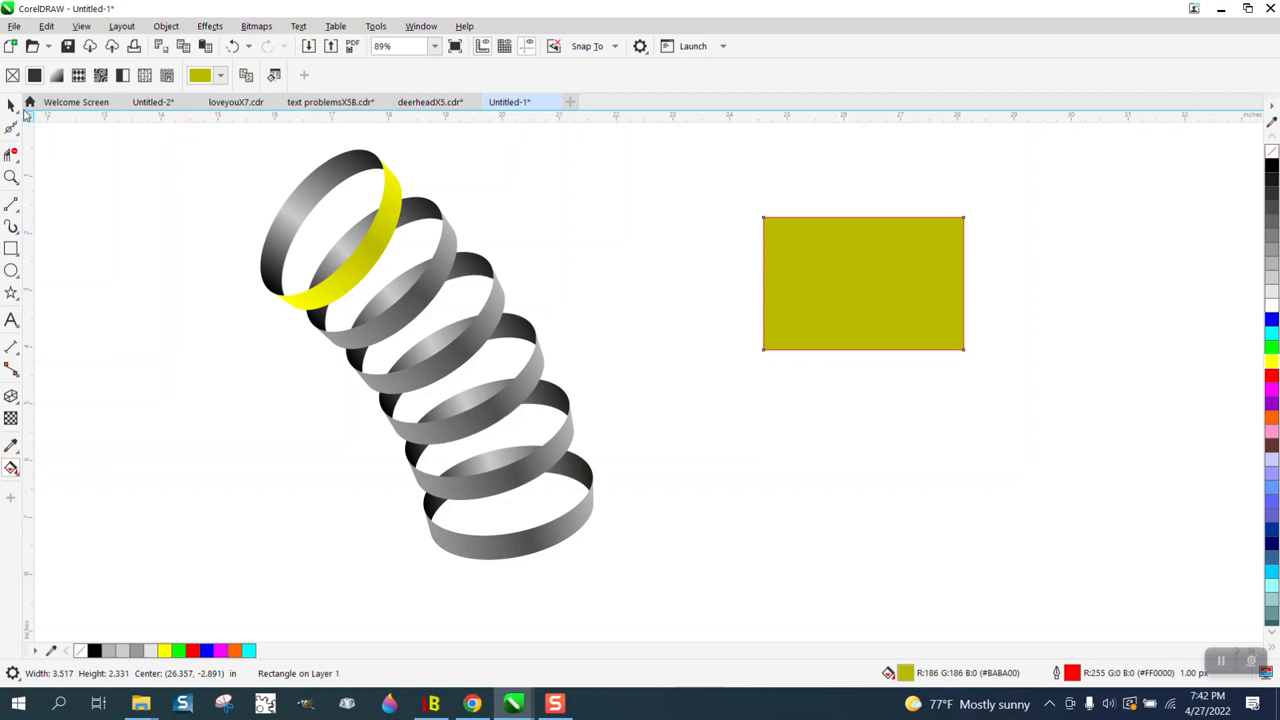
- Move the sample rectangle left beside the rings and make it blue
{"action": "left_click_drag", "start_coordinate": [864, 284], "coordinate": [870, 424]}
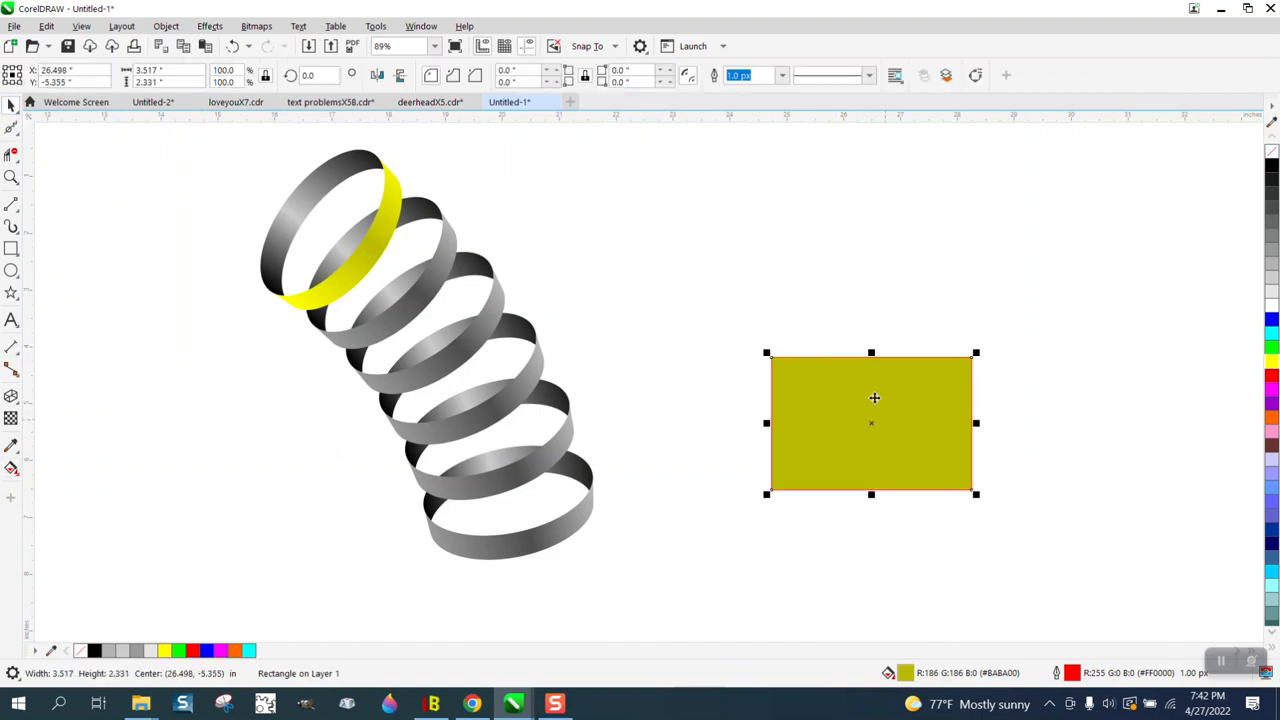
{"action": "left_click_drag", "start_coordinate": [872, 424], "coordinate": [792, 290]}
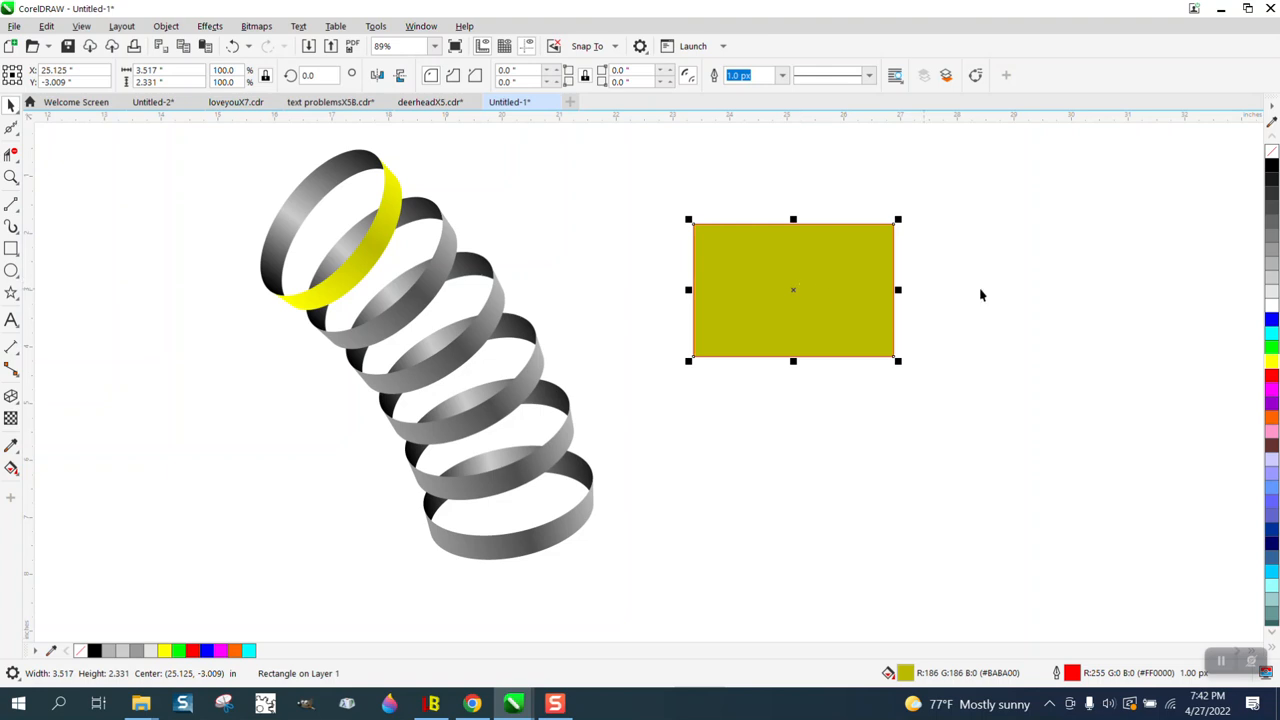
{"action": "left_click", "coordinate": [1272, 320]}
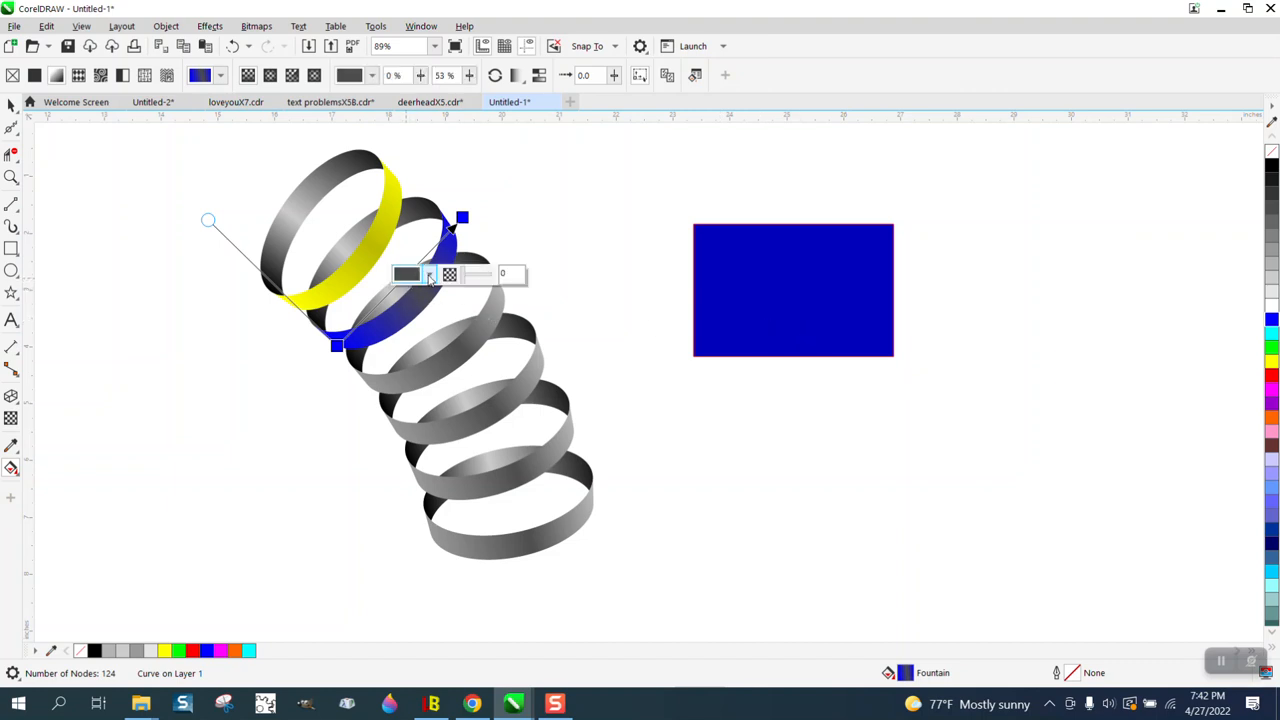
- Eyedrop the rectangle's blue into the second ring's gradient
{"action": "left_click", "coordinate": [428, 274]}
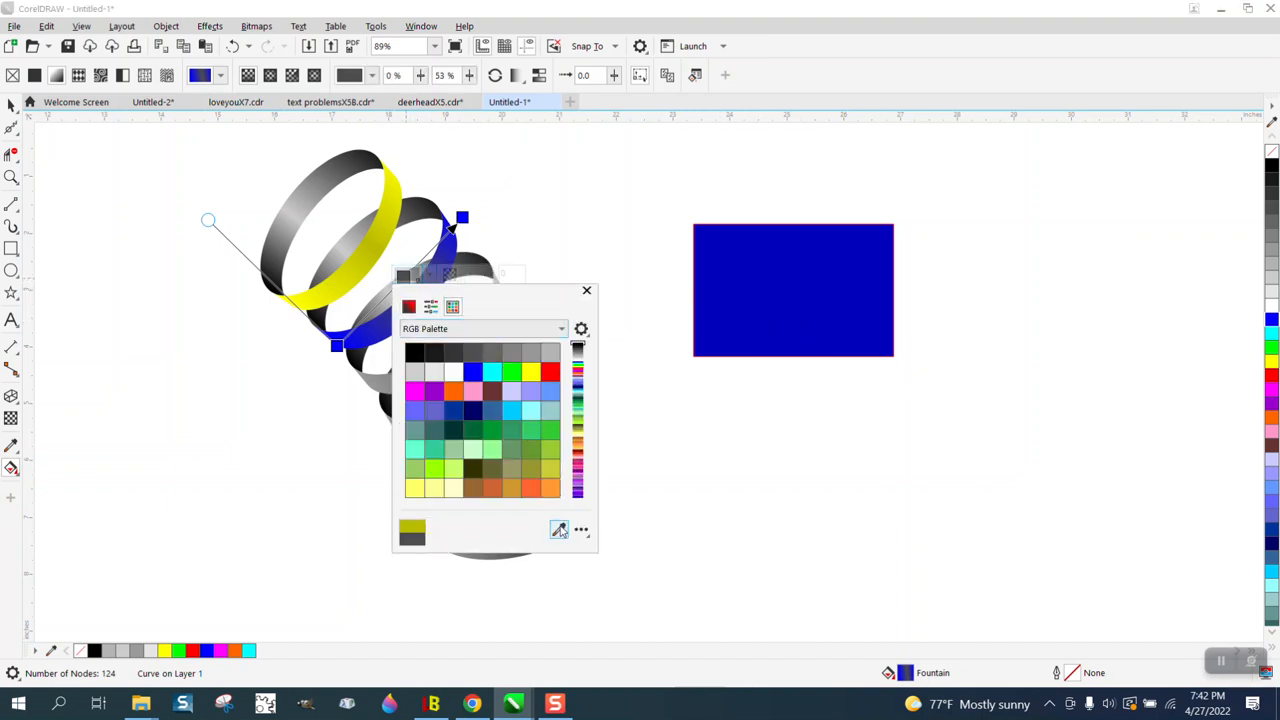
{"action": "left_click", "coordinate": [432, 306]}
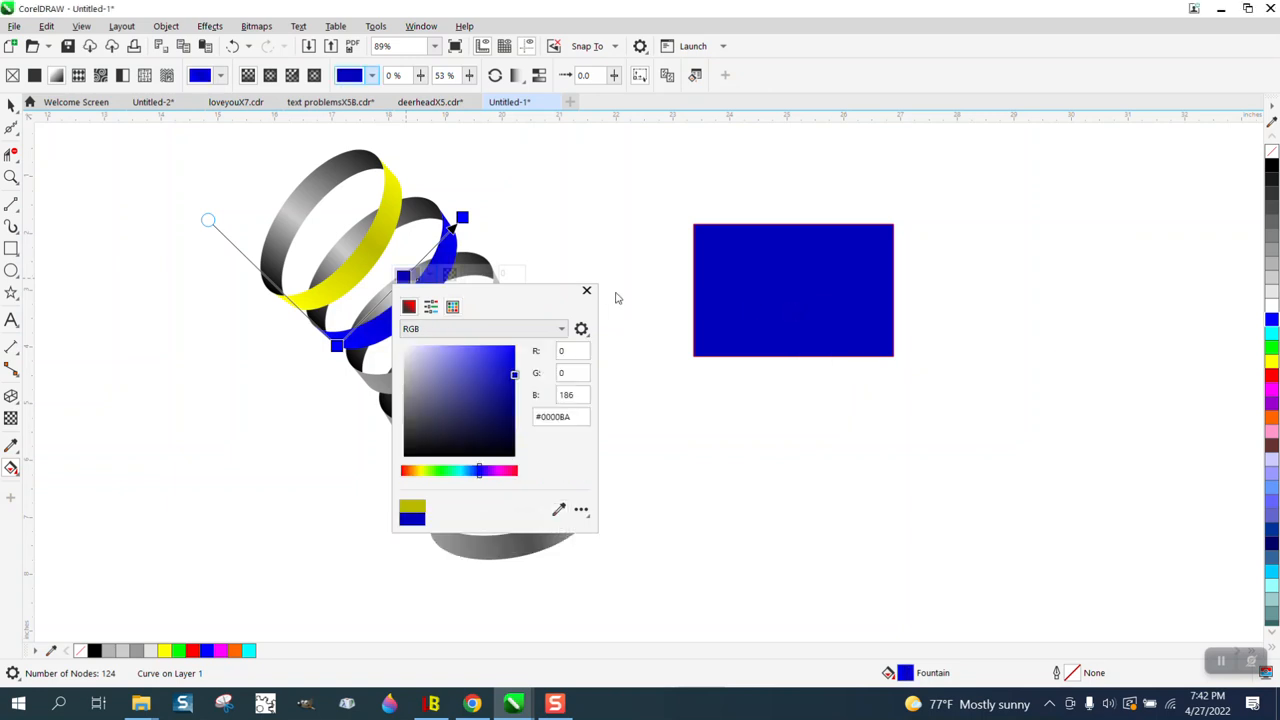
{"action": "left_click", "coordinate": [588, 292]}
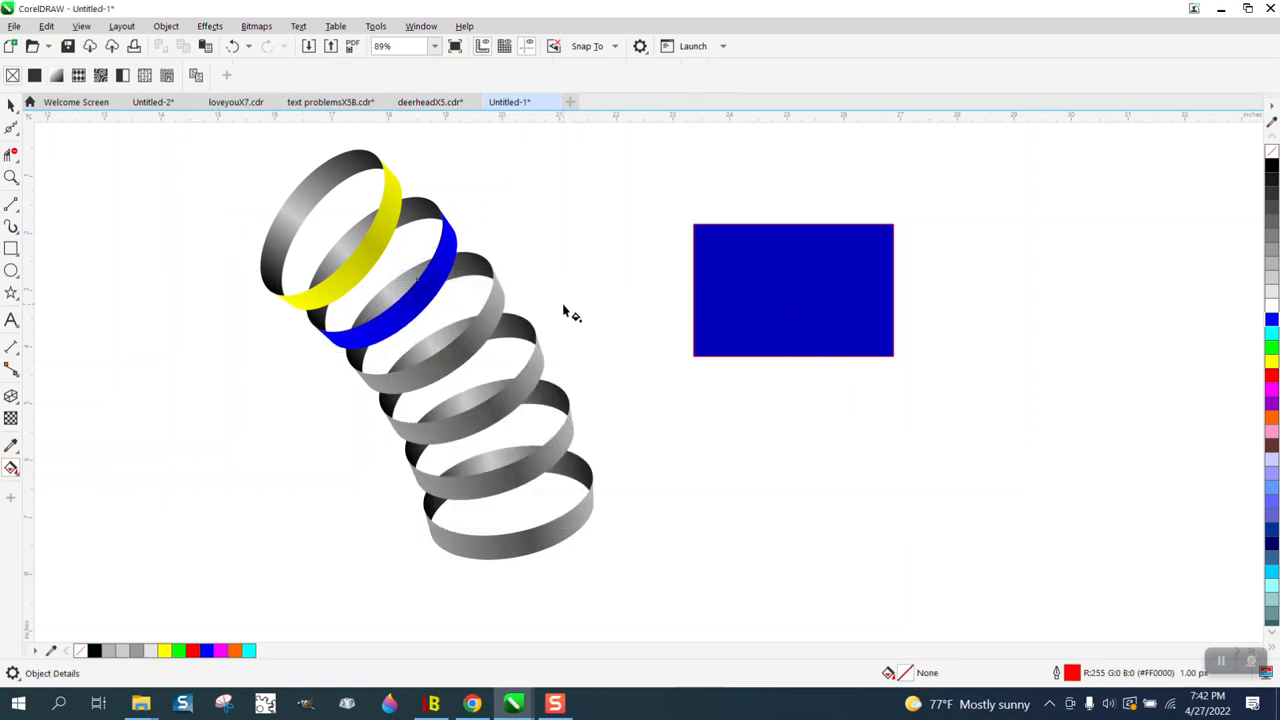
{"action": "left_click", "coordinate": [792, 290]}
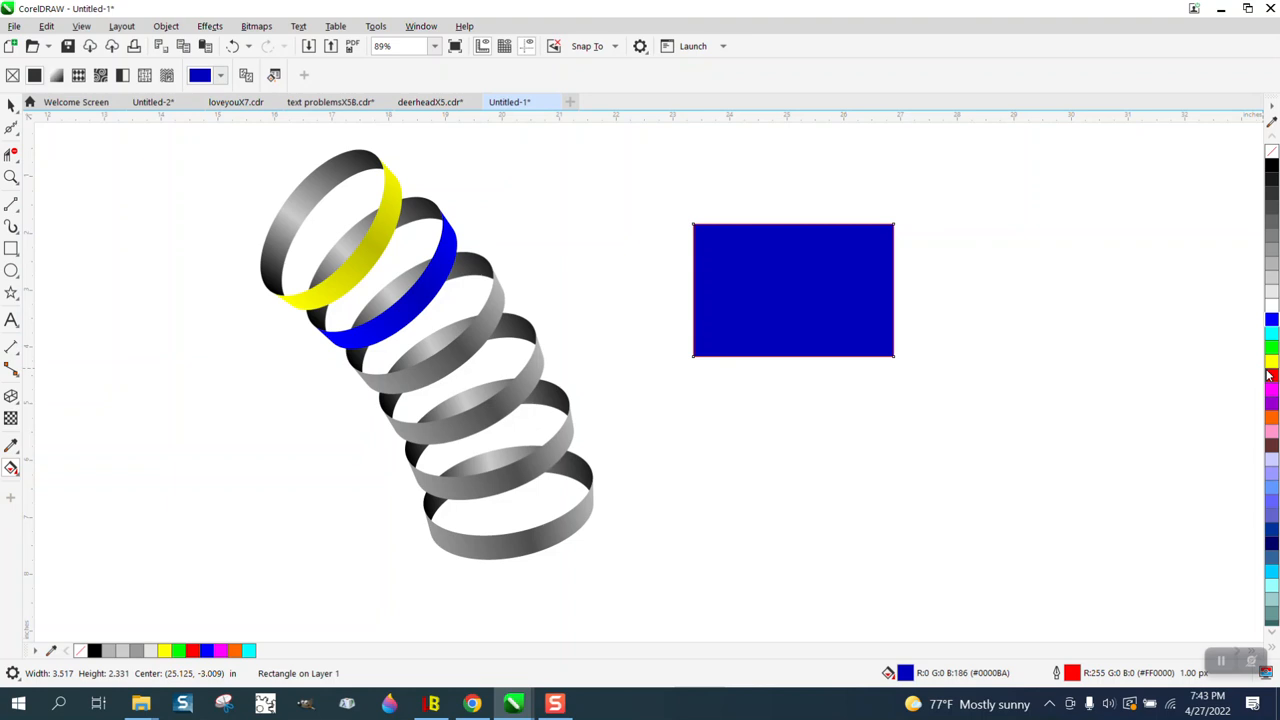
- Make the rectangle dark red and set the third ring's gradient to red
{"action": "left_click", "coordinate": [1272, 376]}
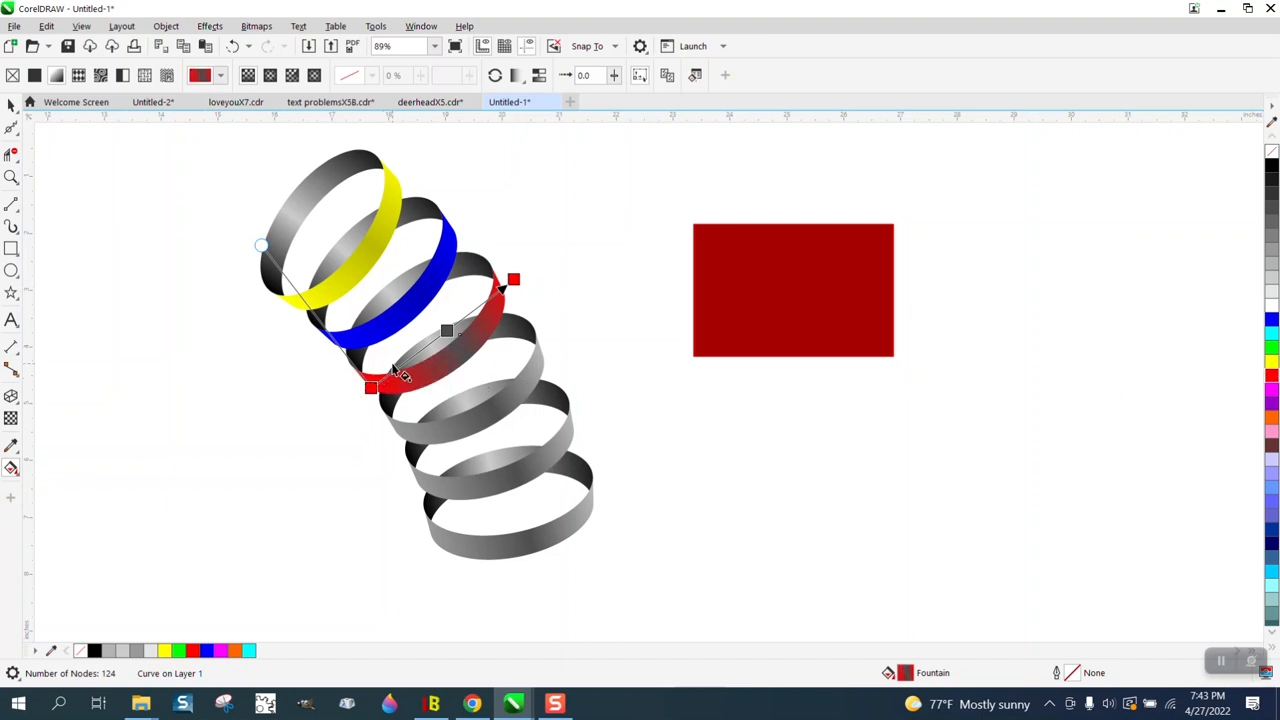
{"action": "mouse_move", "coordinate": [400, 192]}
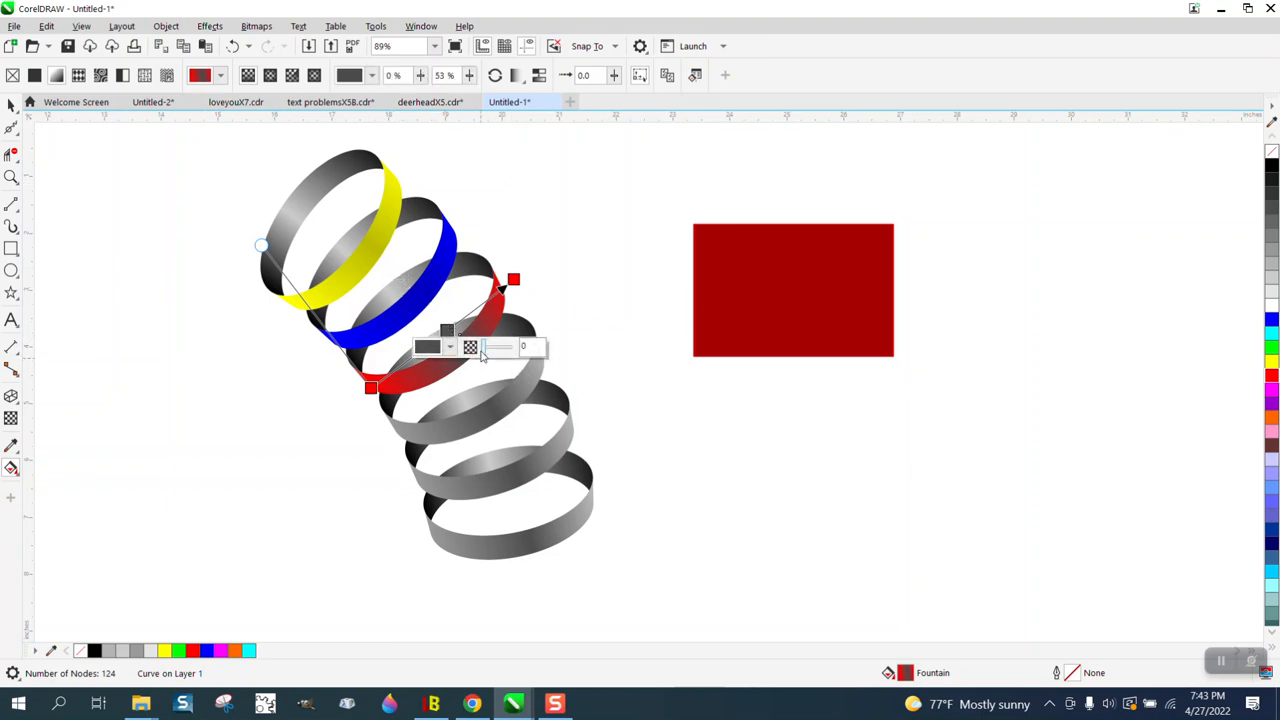
{"action": "left_click", "coordinate": [470, 348]}
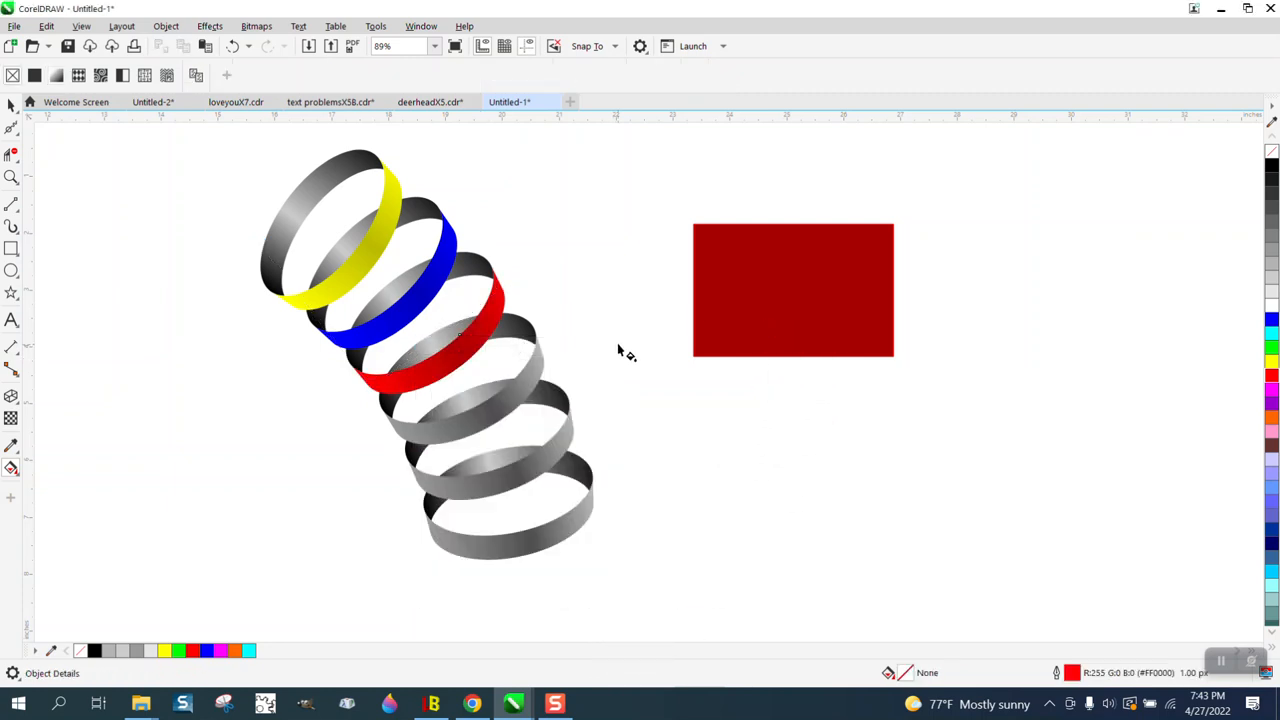
{"action": "mouse_move", "coordinate": [500, 264]}
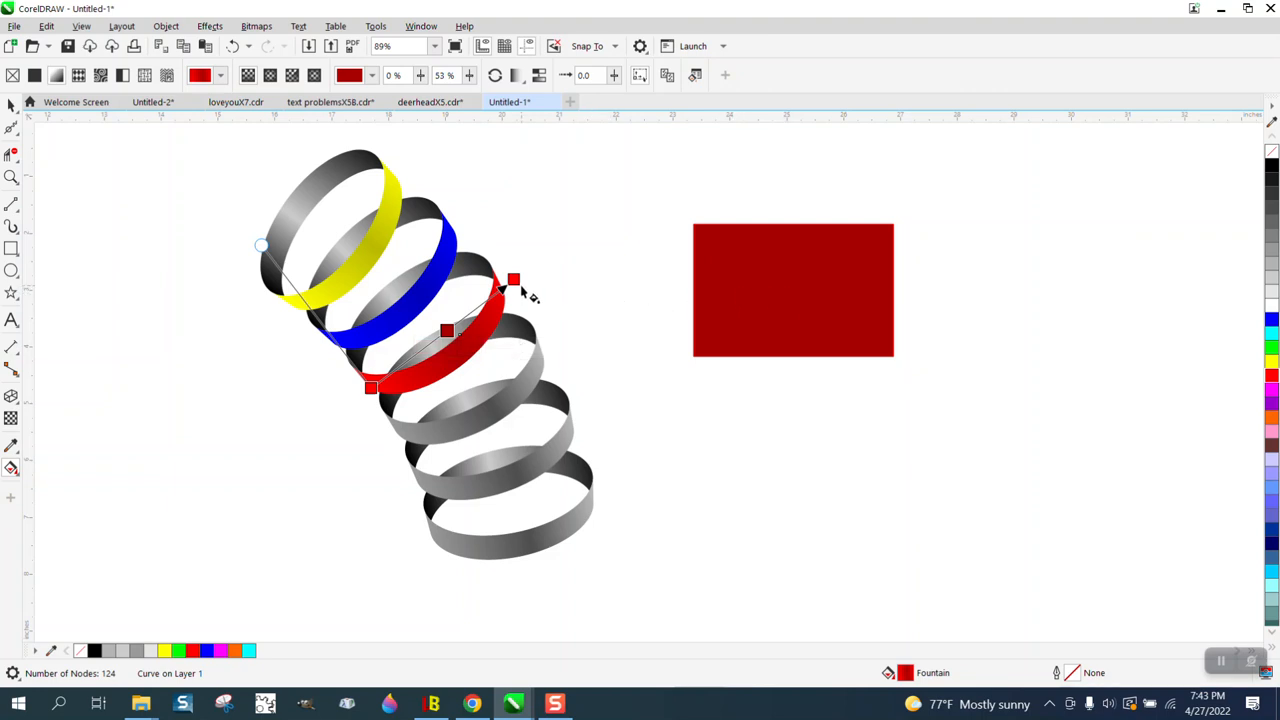
- Eyedrop the rectangle's dark red onto both end nodes of the third ring's gradient
{"action": "left_click", "coordinate": [516, 294]}
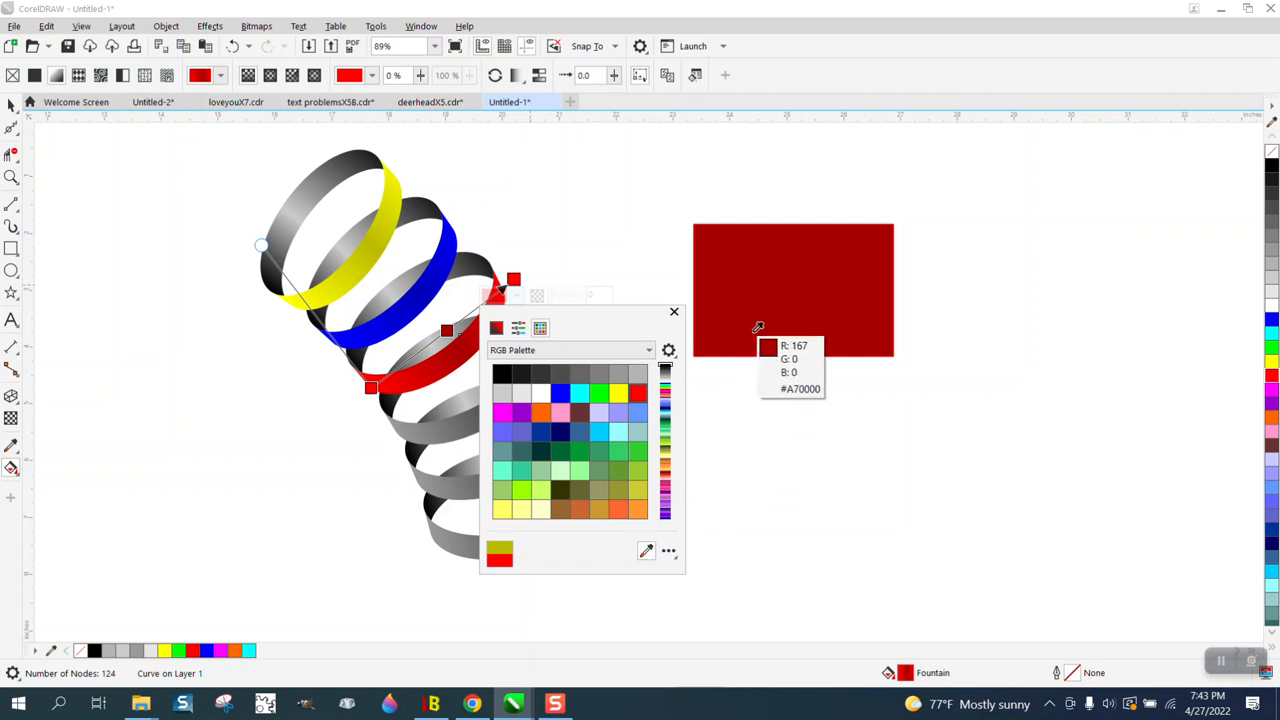
{"action": "left_click", "coordinate": [672, 312]}
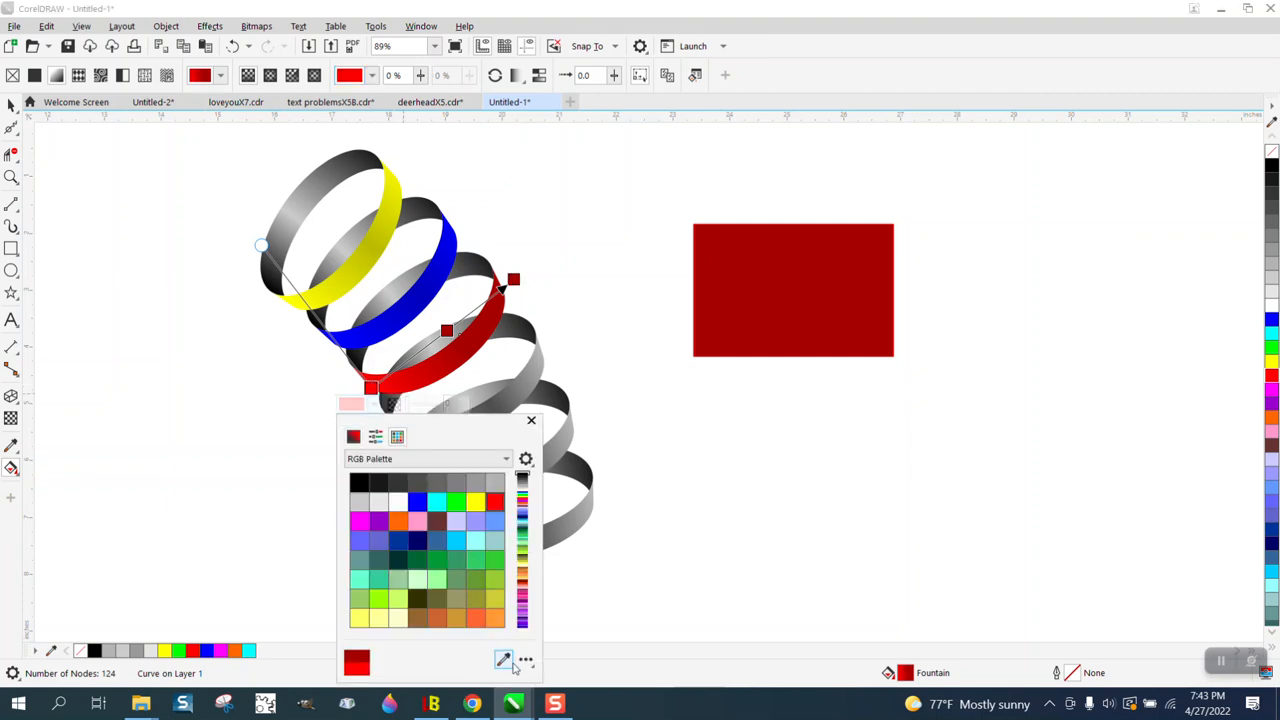
{"action": "left_click", "coordinate": [352, 436]}
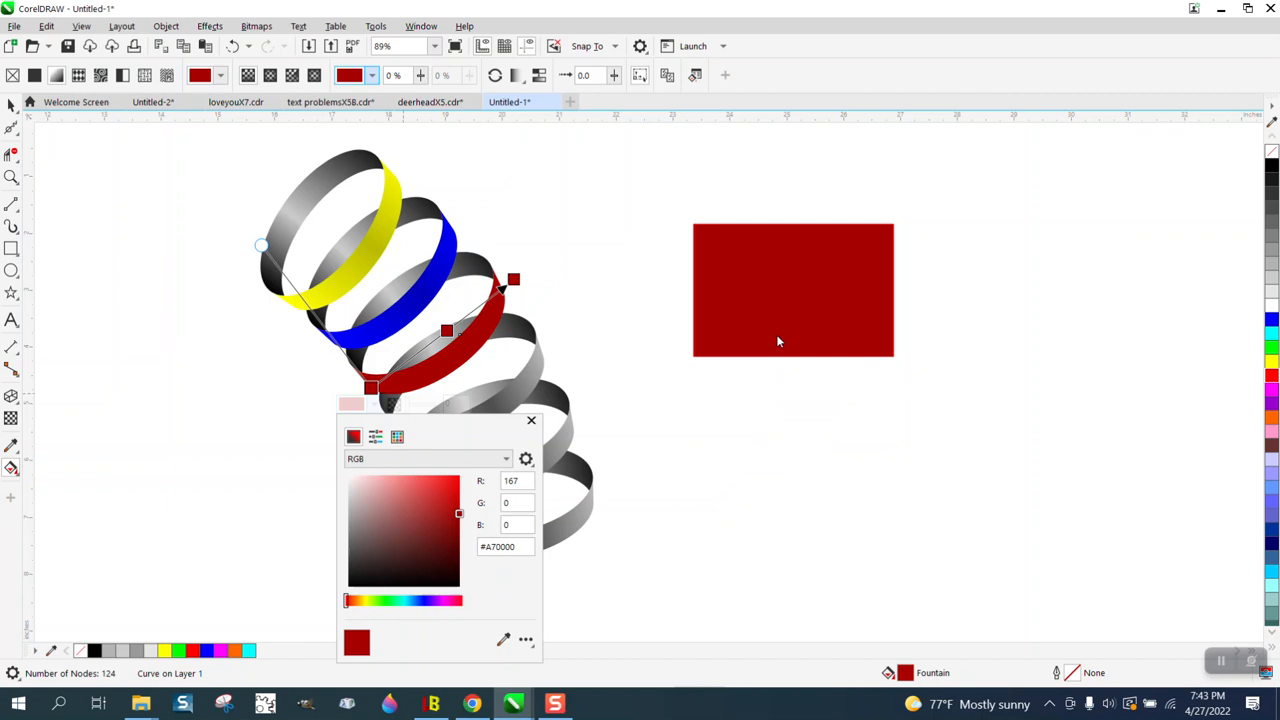
{"action": "left_click", "coordinate": [532, 420]}
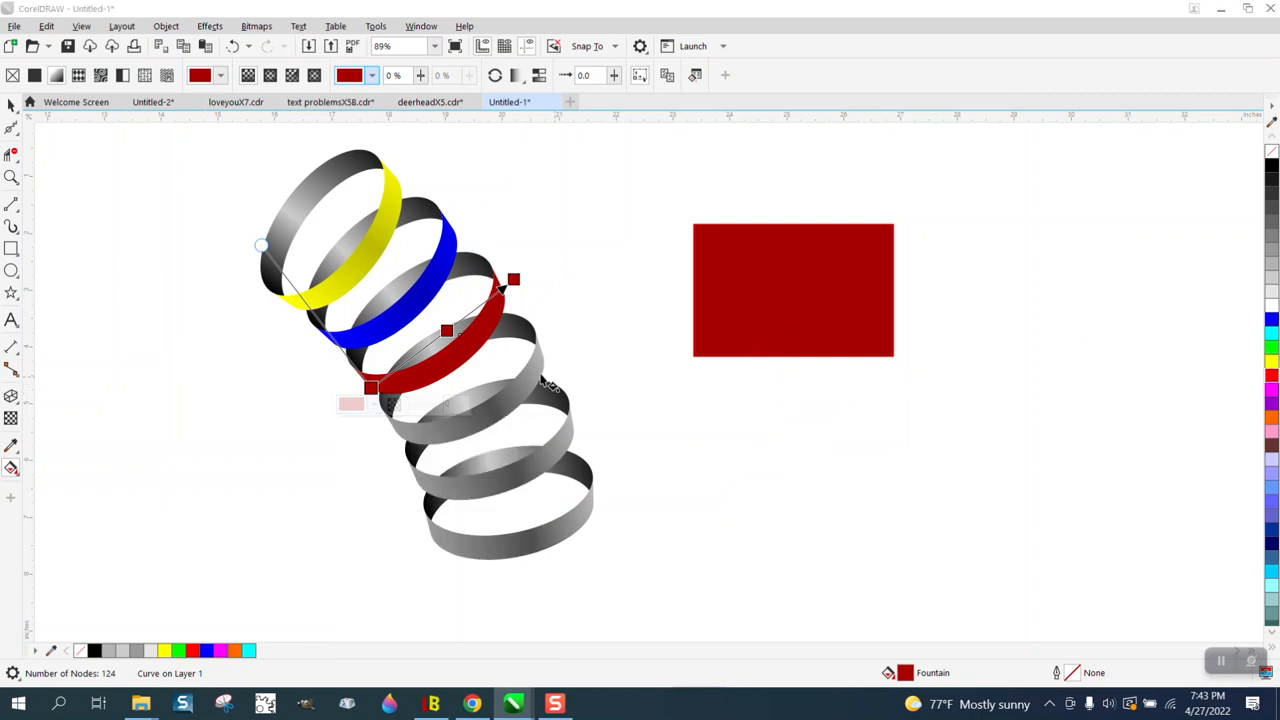
{"action": "mouse_move", "coordinate": [1076, 364]}
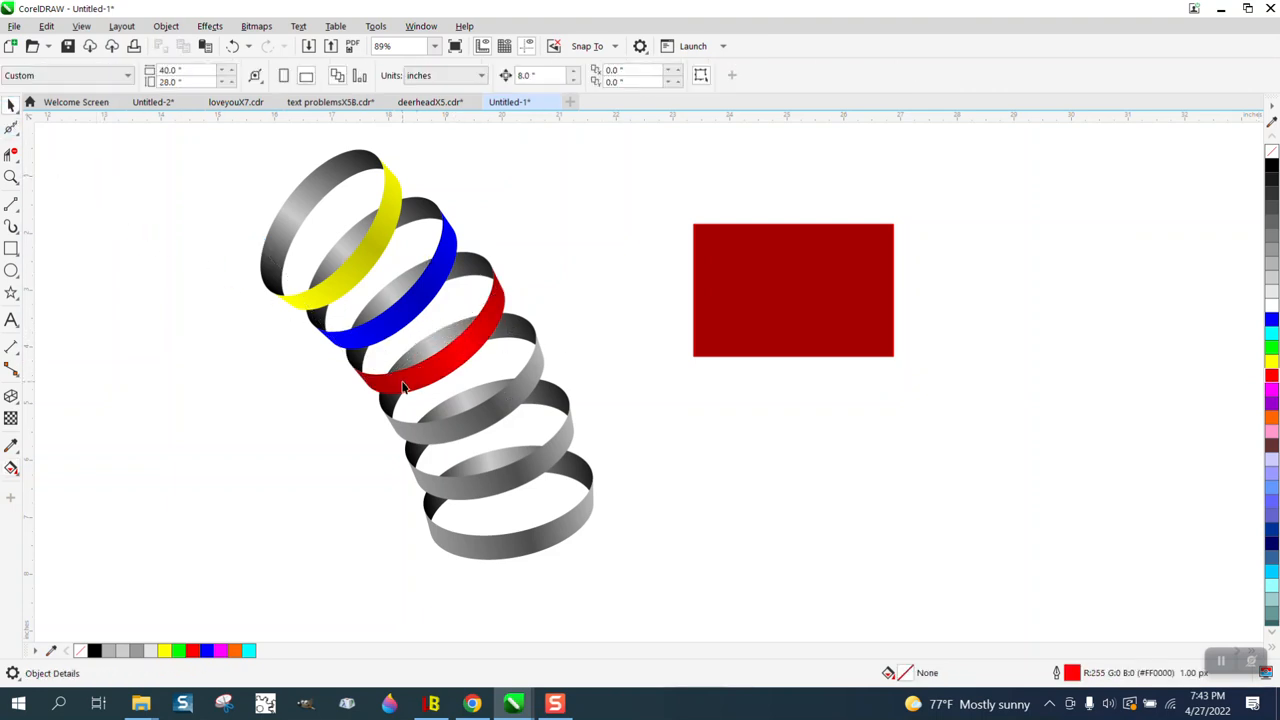
{"action": "mouse_move", "coordinate": [468, 364]}
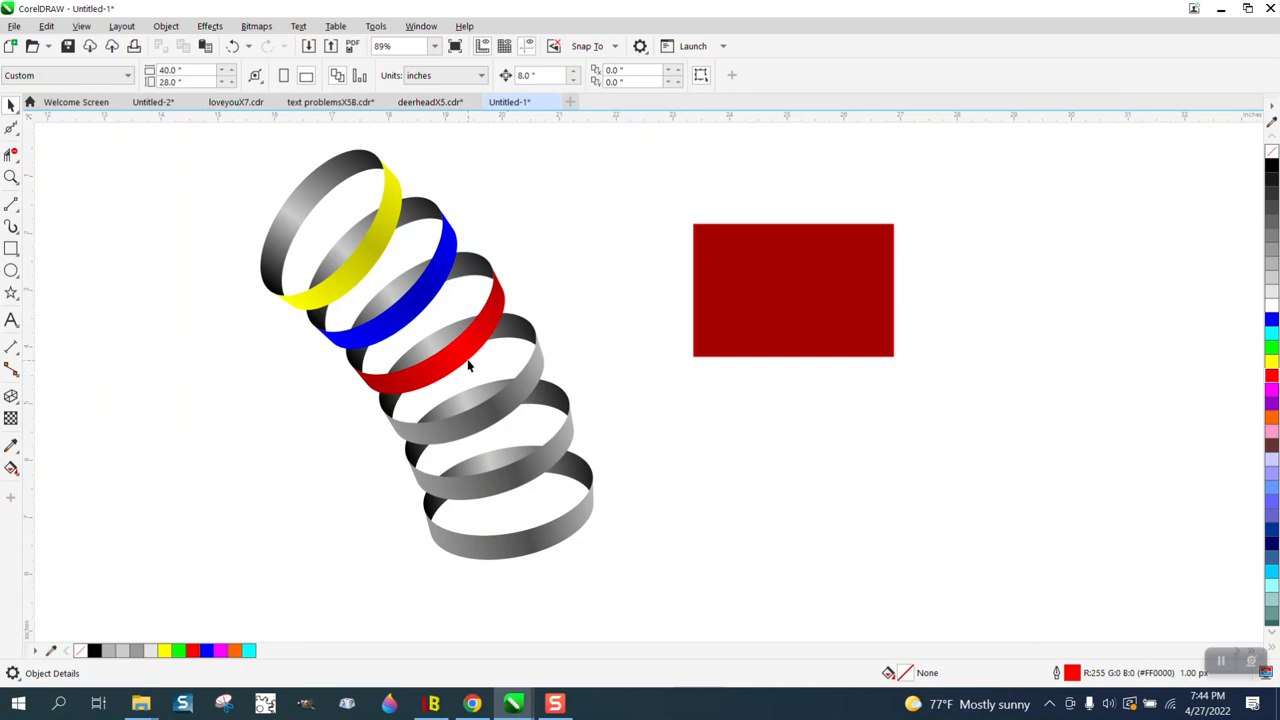
{"action": "mouse_move", "coordinate": [500, 290]}
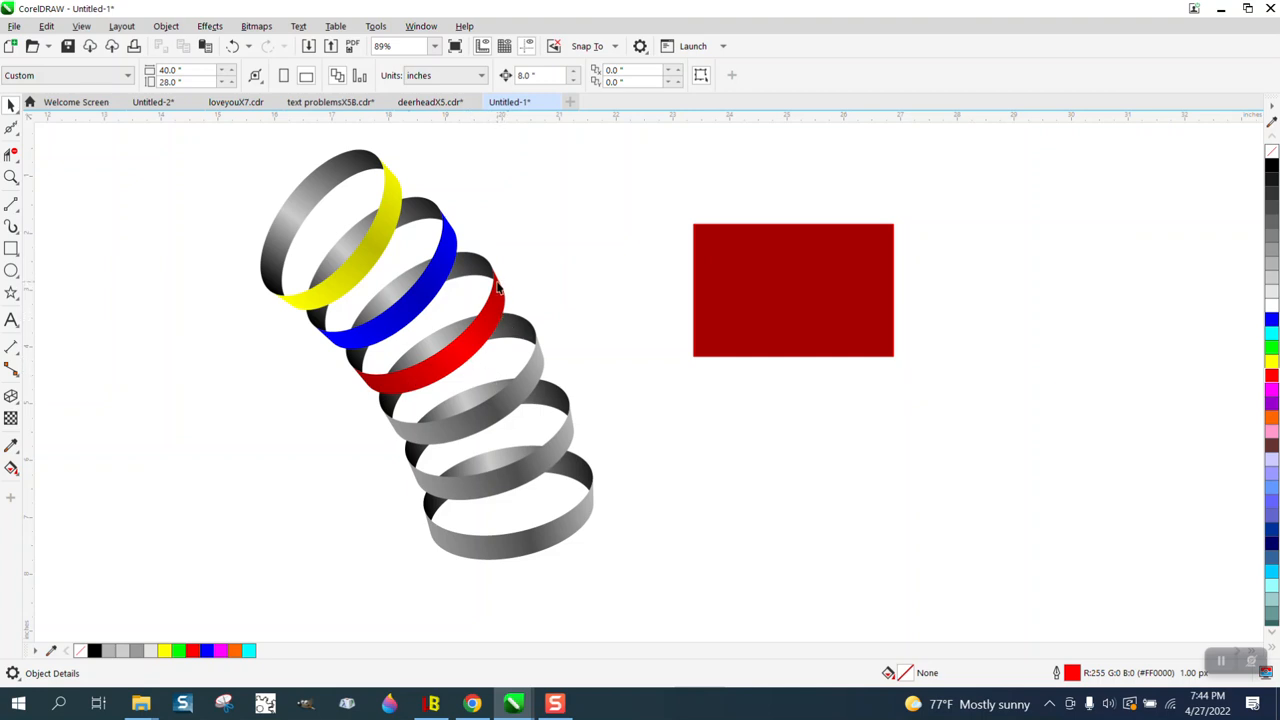
{"action": "left_click", "coordinate": [792, 290]}
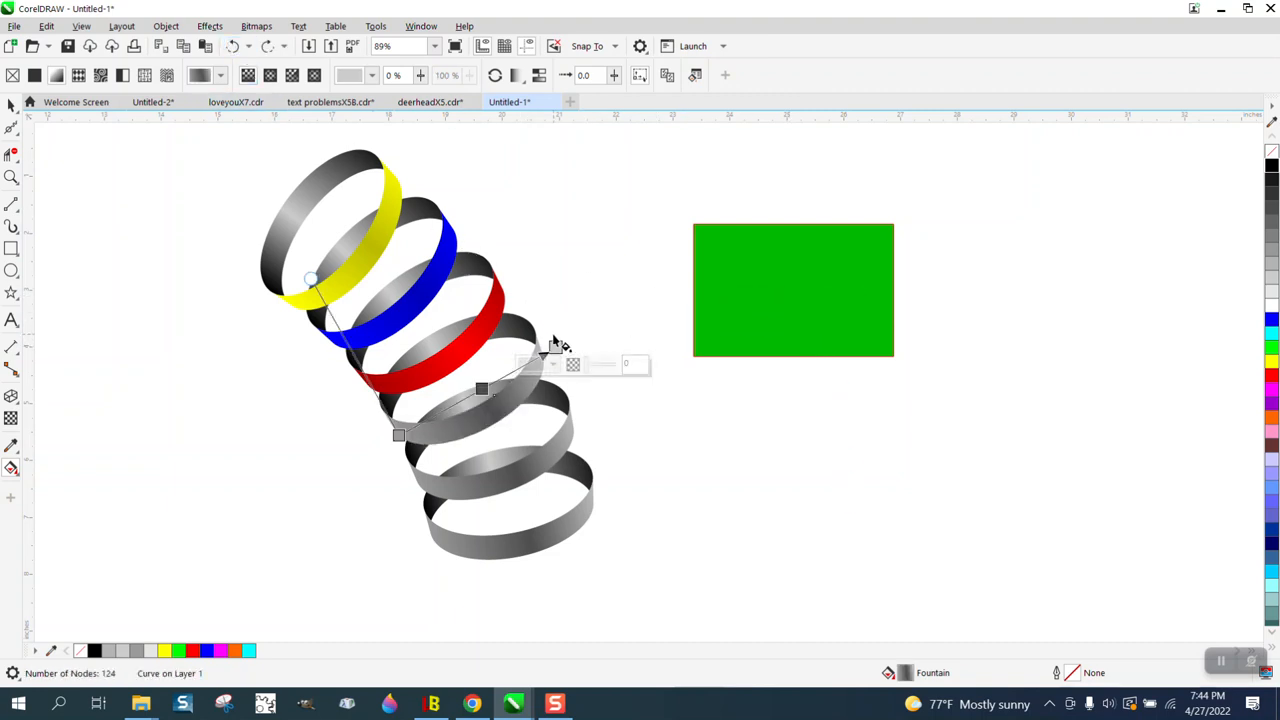
- Mix a green matching the rectangle into the fourth ring's gradient node
{"action": "left_click", "coordinate": [552, 364]}
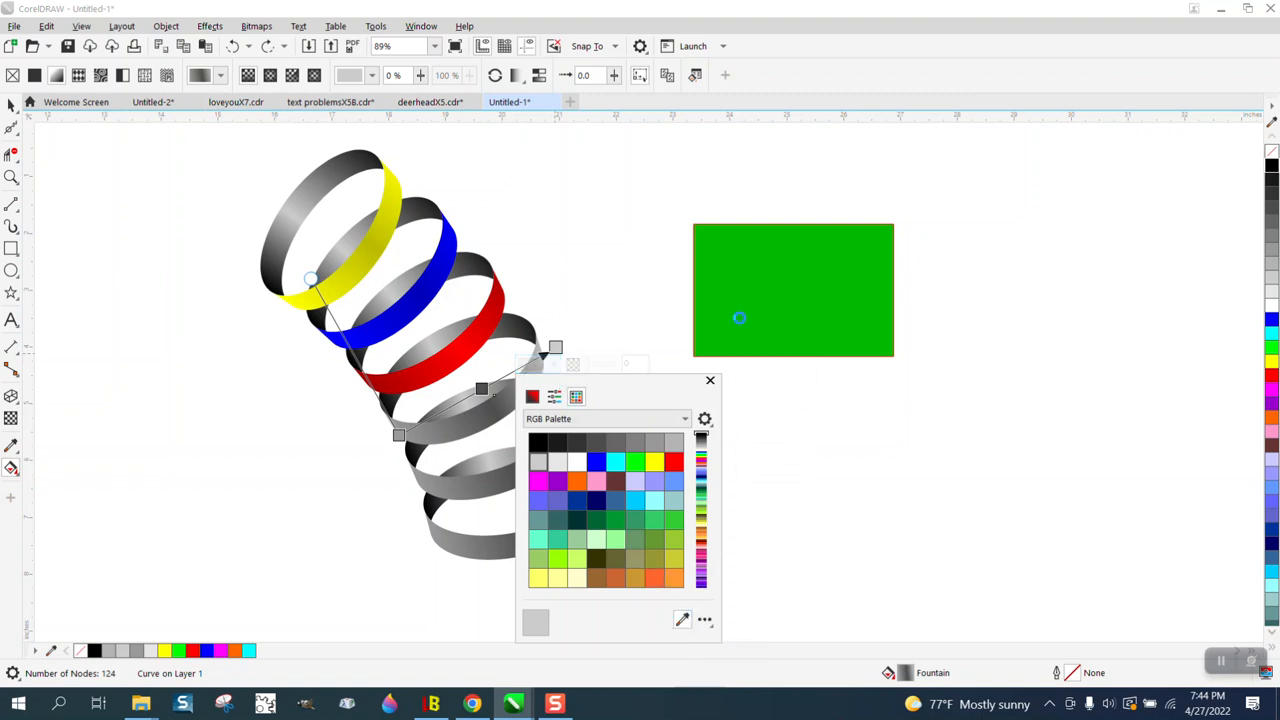
{"action": "left_click", "coordinate": [554, 396]}
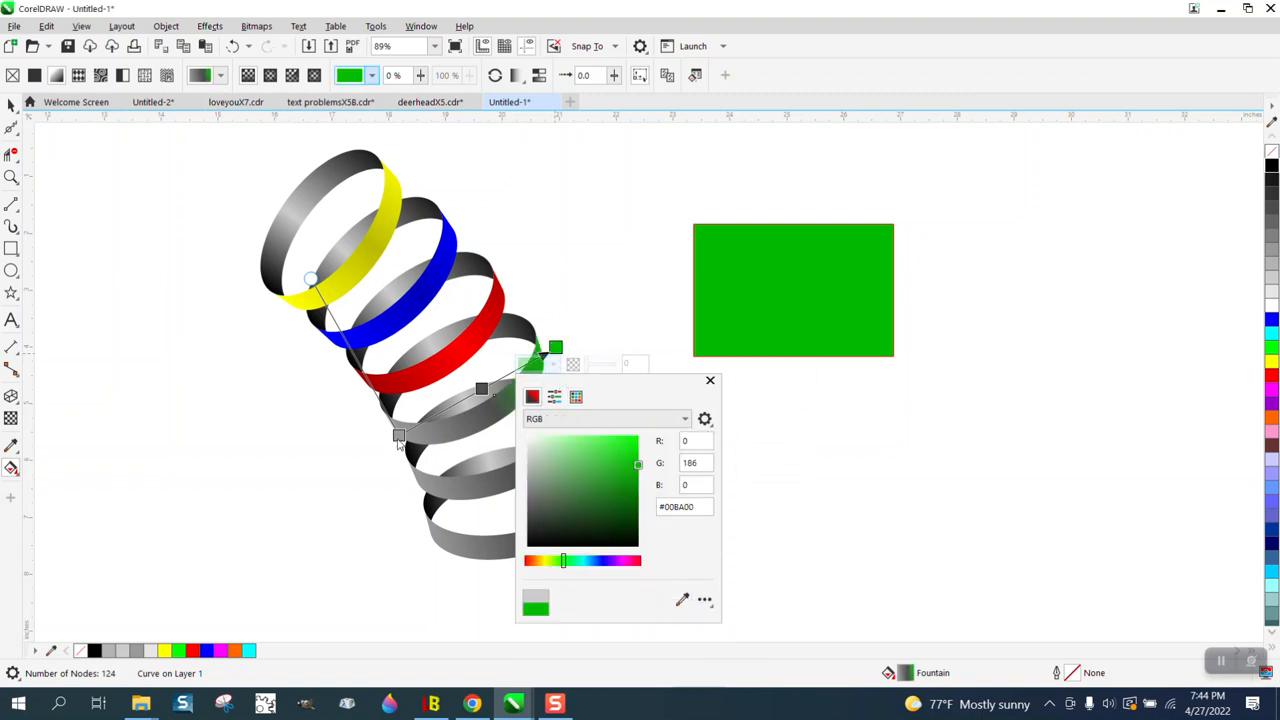
{"action": "left_click", "coordinate": [710, 380]}
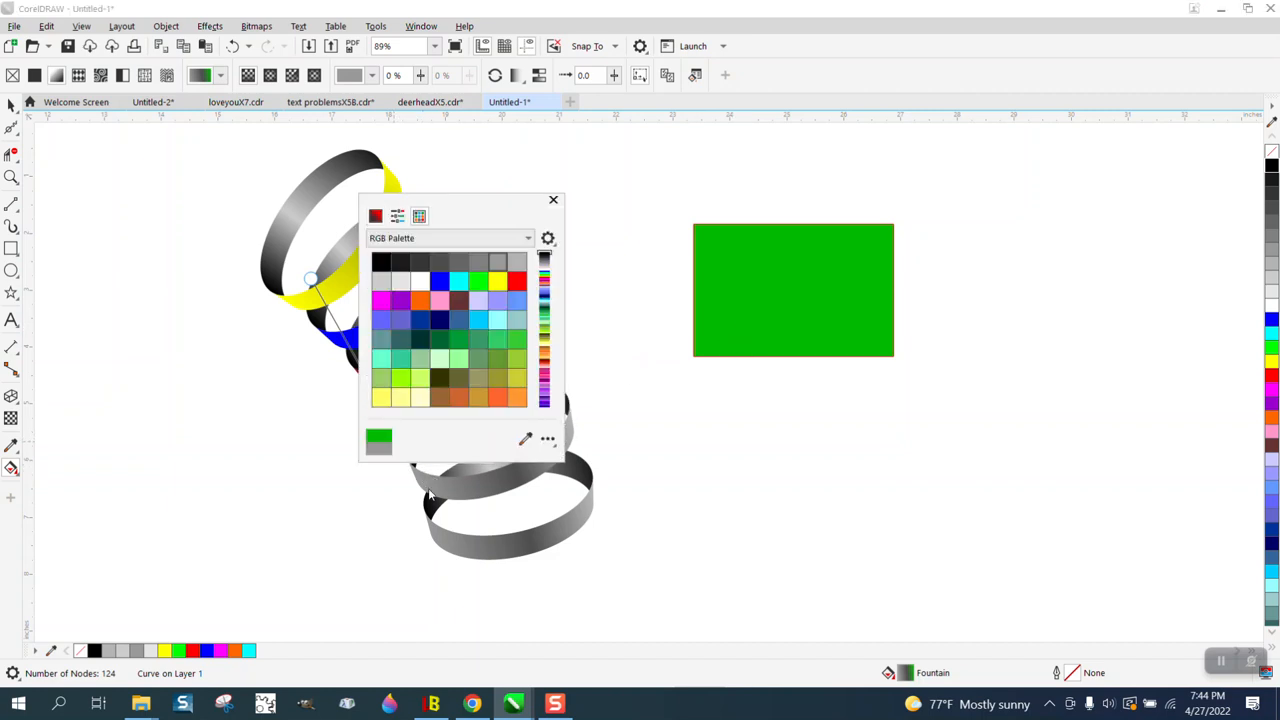
{"action": "left_click", "coordinate": [396, 216]}
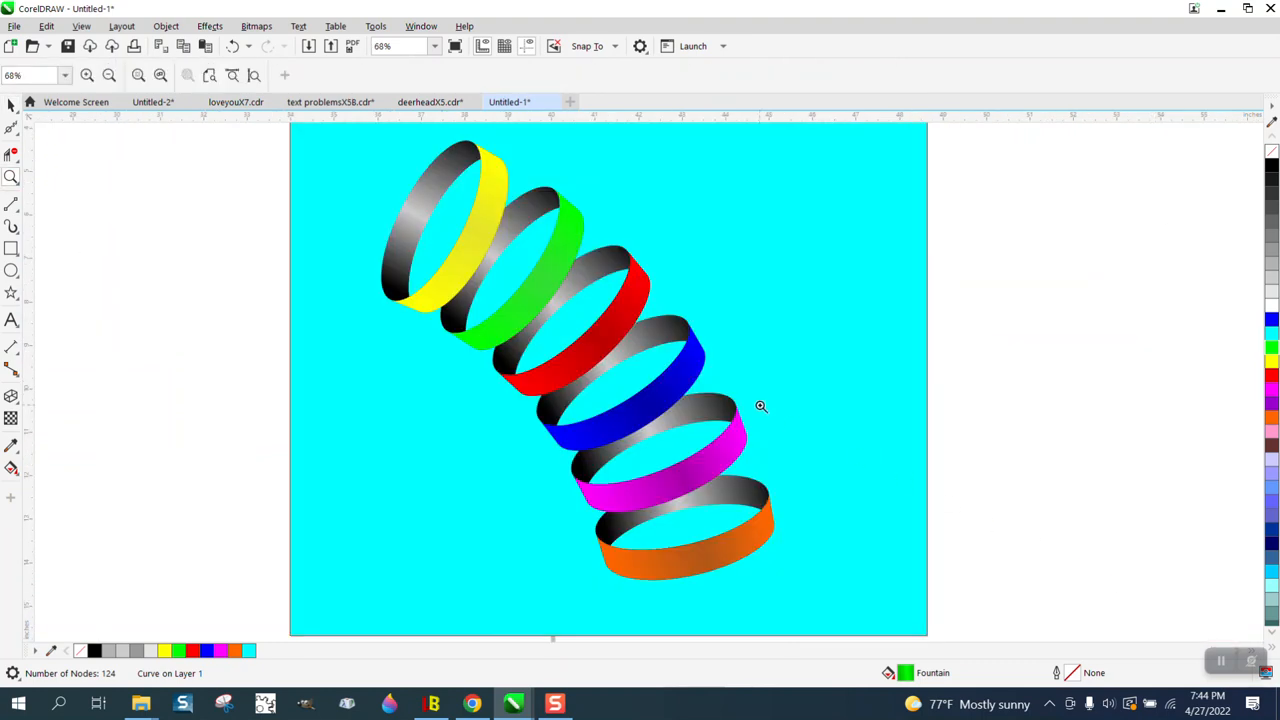
{"action": "mouse_move", "coordinate": [756, 398]}
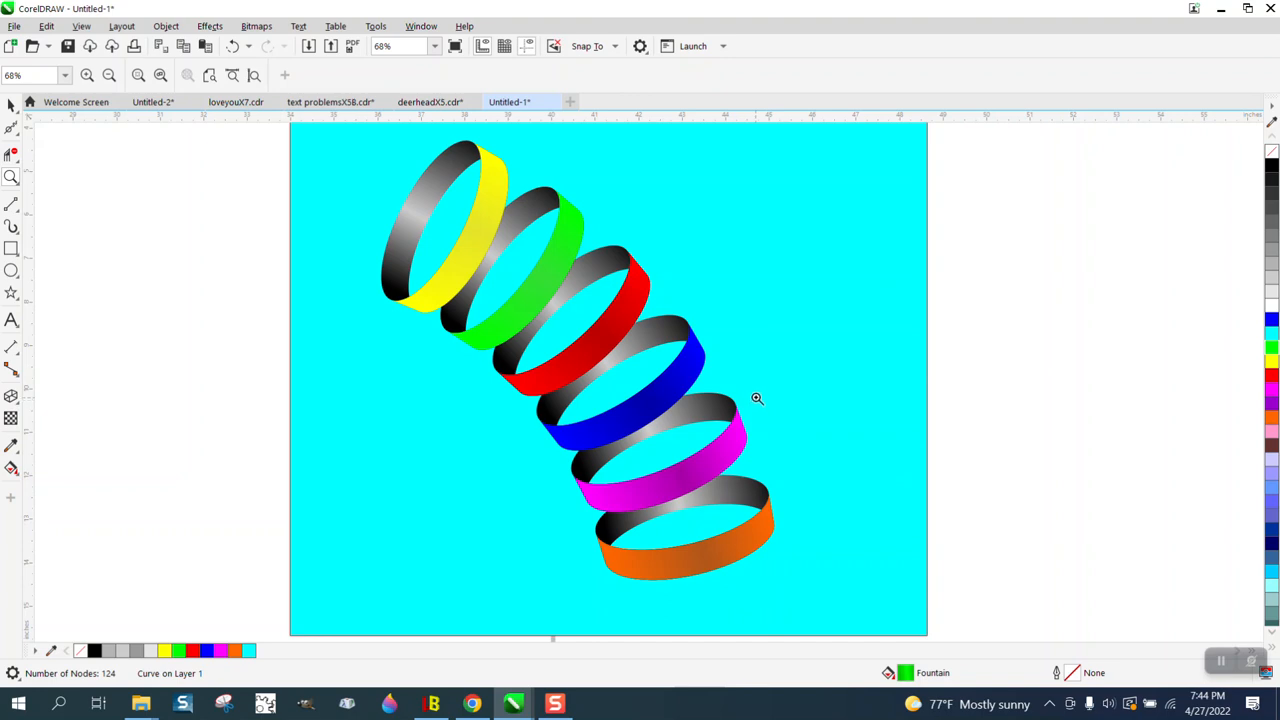
{"action": "mouse_move", "coordinate": [744, 420]}
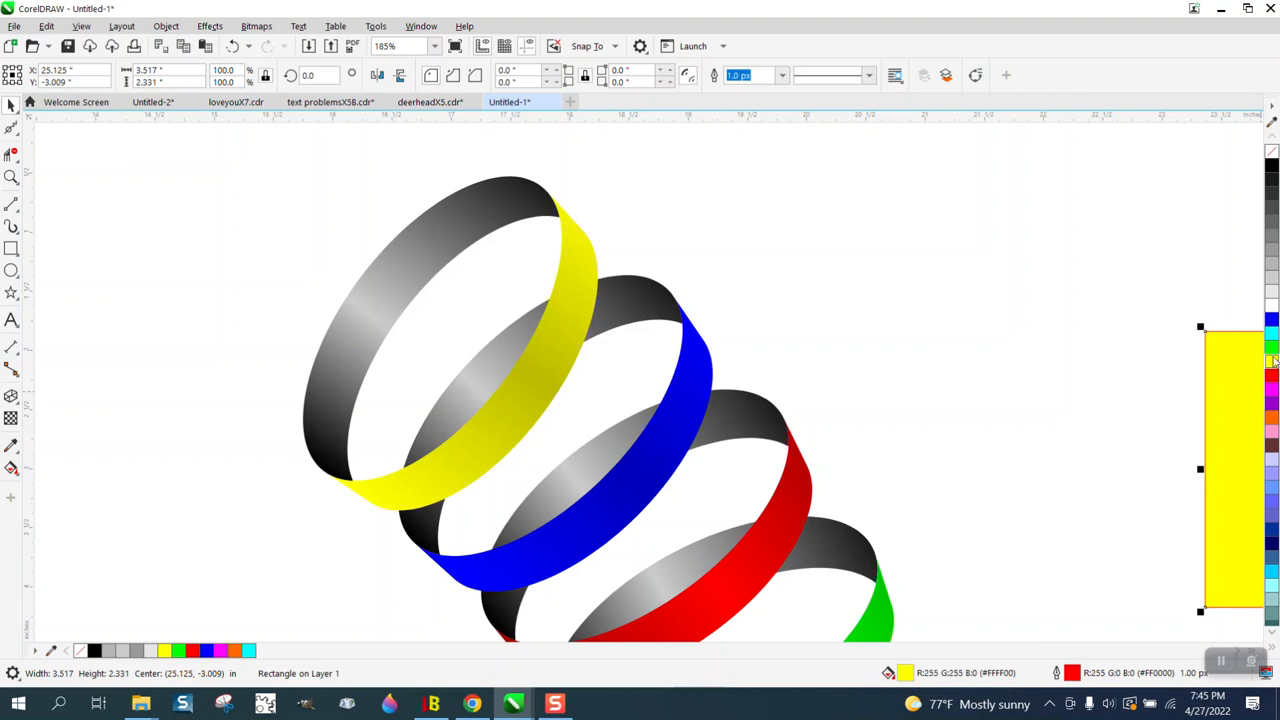
{"action": "mouse_move", "coordinate": [1272, 170]}
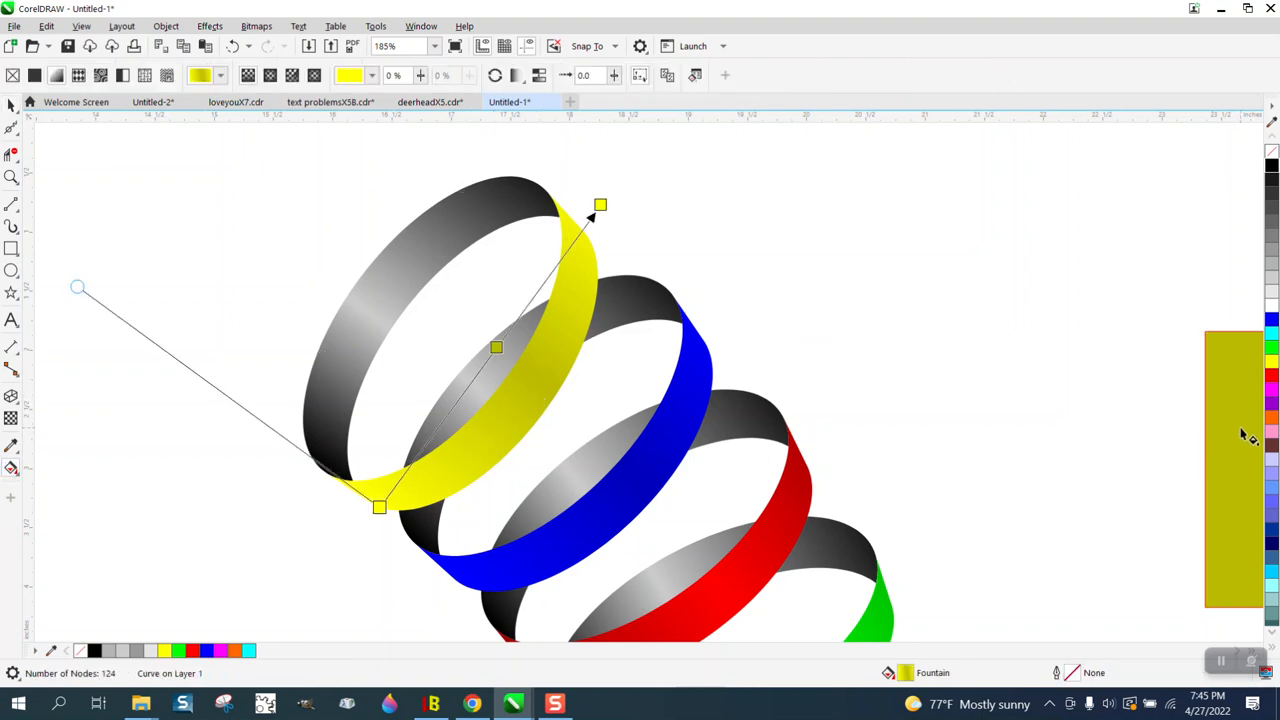
{"action": "mouse_move", "coordinate": [664, 250]}
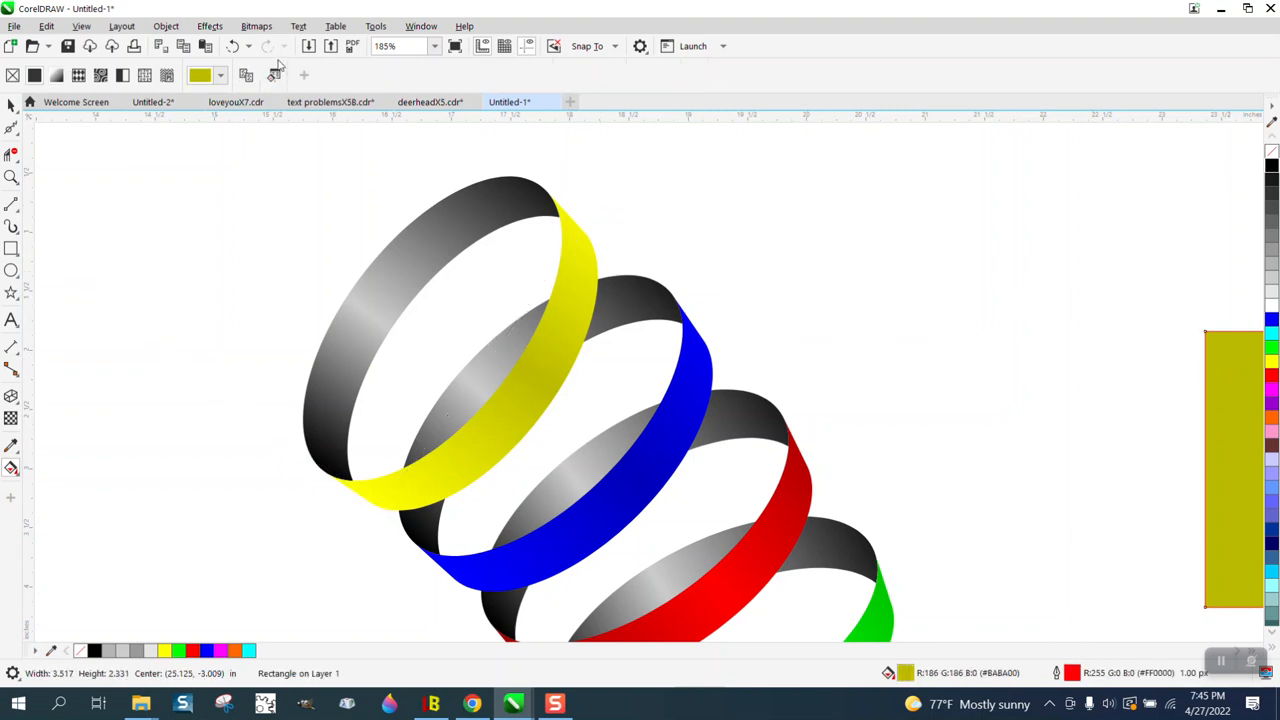
- Eyedrop the darkened rectangle's olive-yellow onto the yellow ring's gradient end node
{"action": "left_click", "coordinate": [220, 76]}
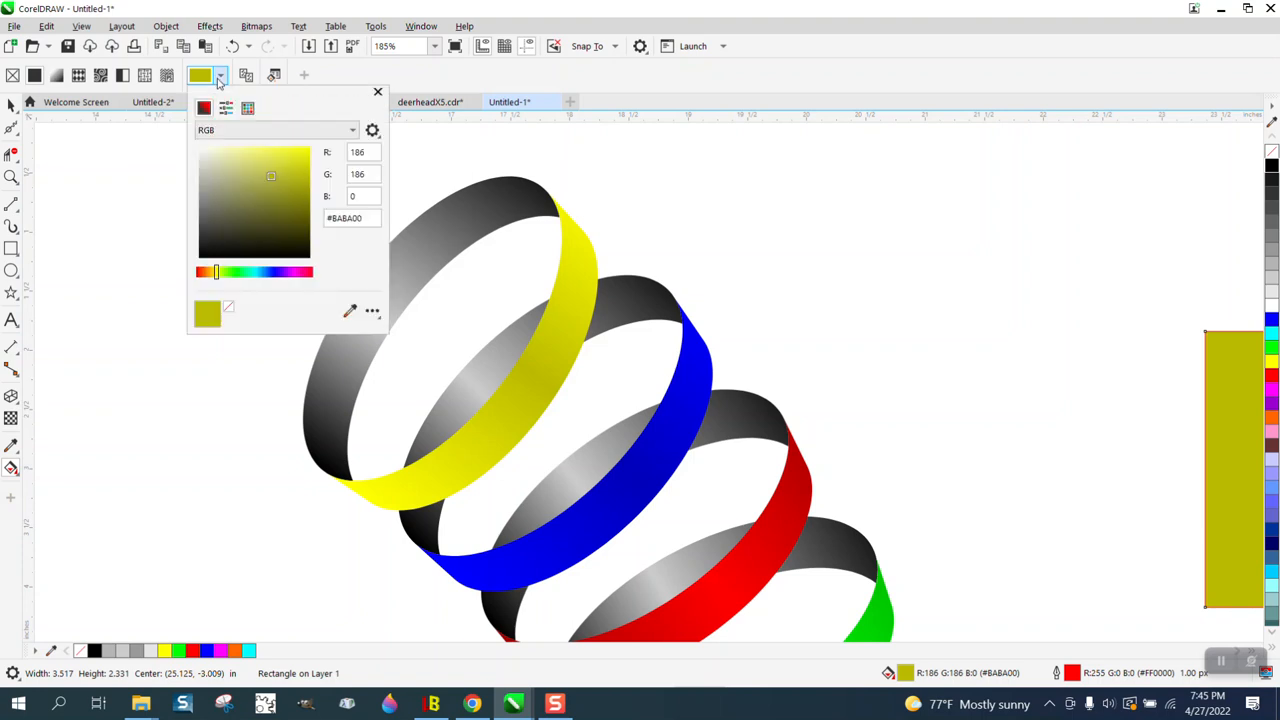
{"action": "left_click", "coordinate": [376, 92]}
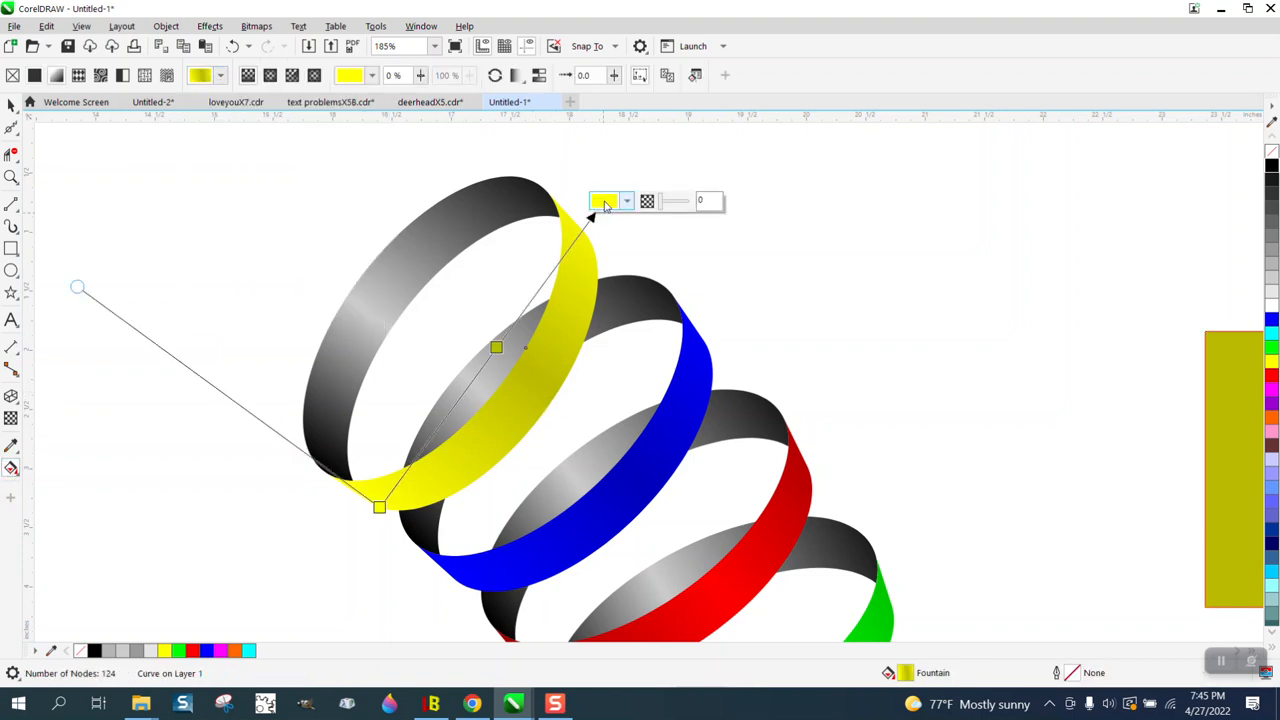
{"action": "left_click", "coordinate": [604, 200]}
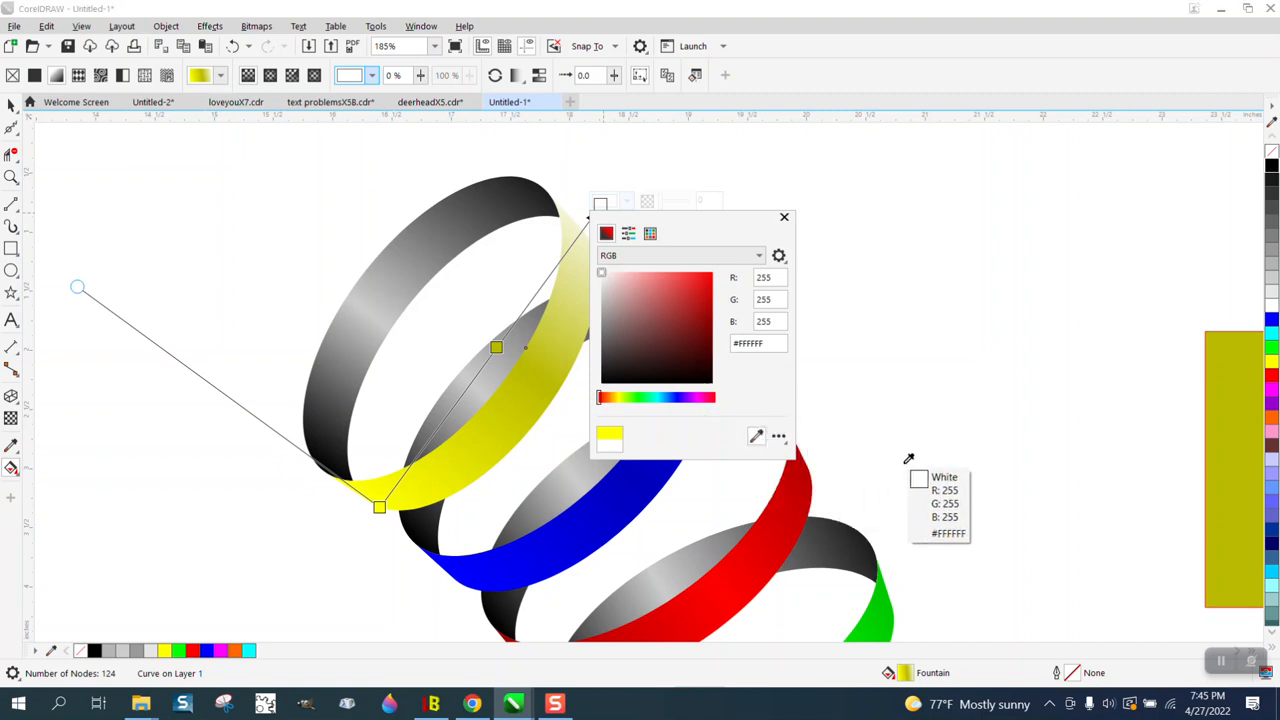
{"action": "left_click", "coordinate": [710, 300]}
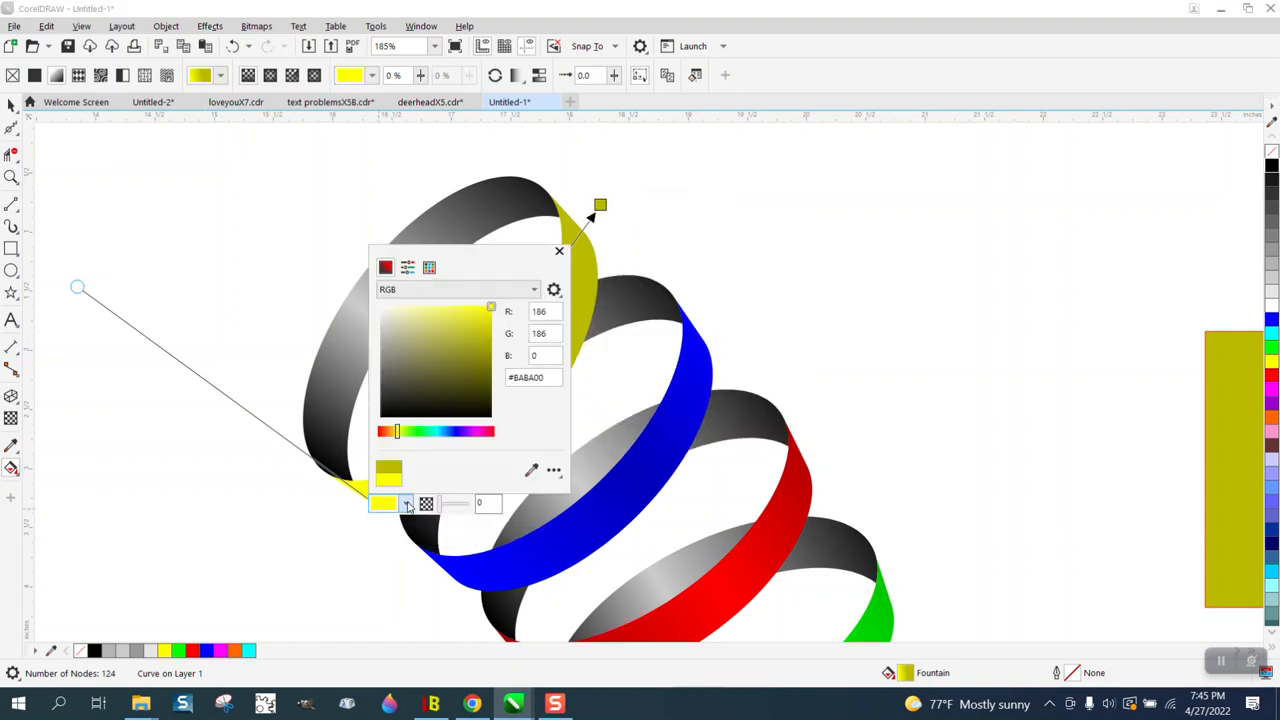
{"action": "left_click", "coordinate": [428, 268]}
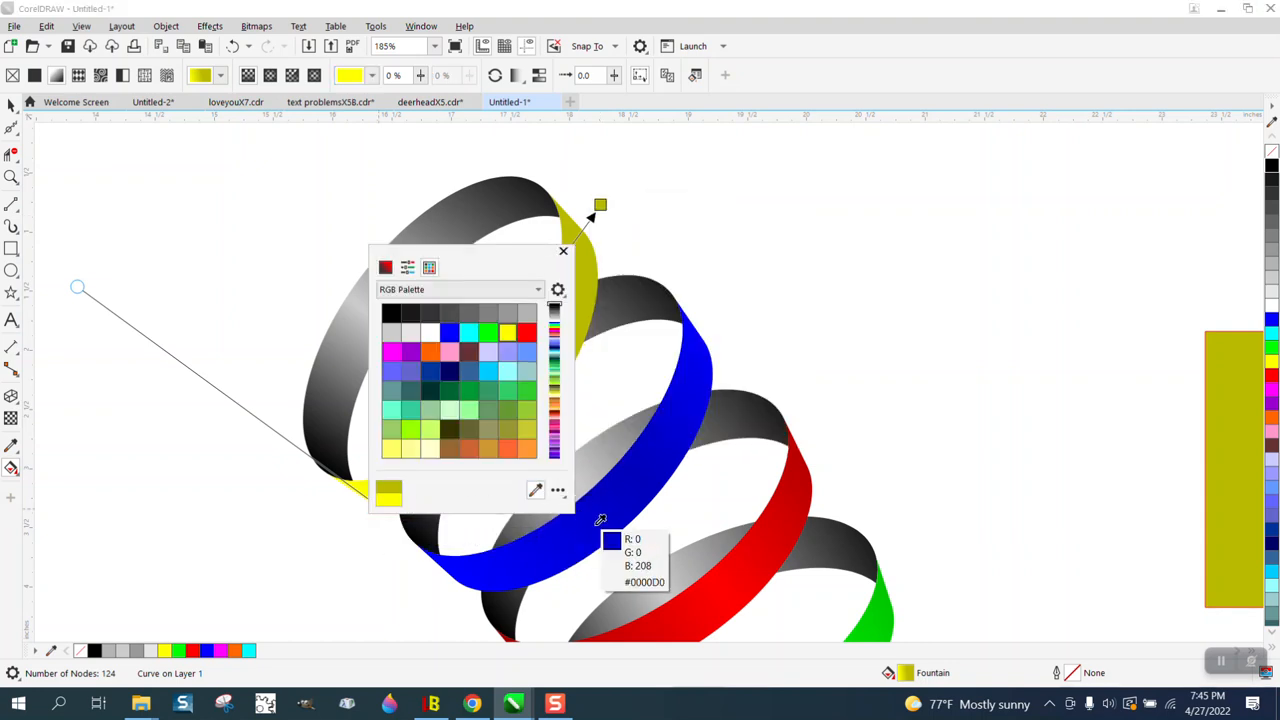
{"action": "left_click", "coordinate": [386, 268]}
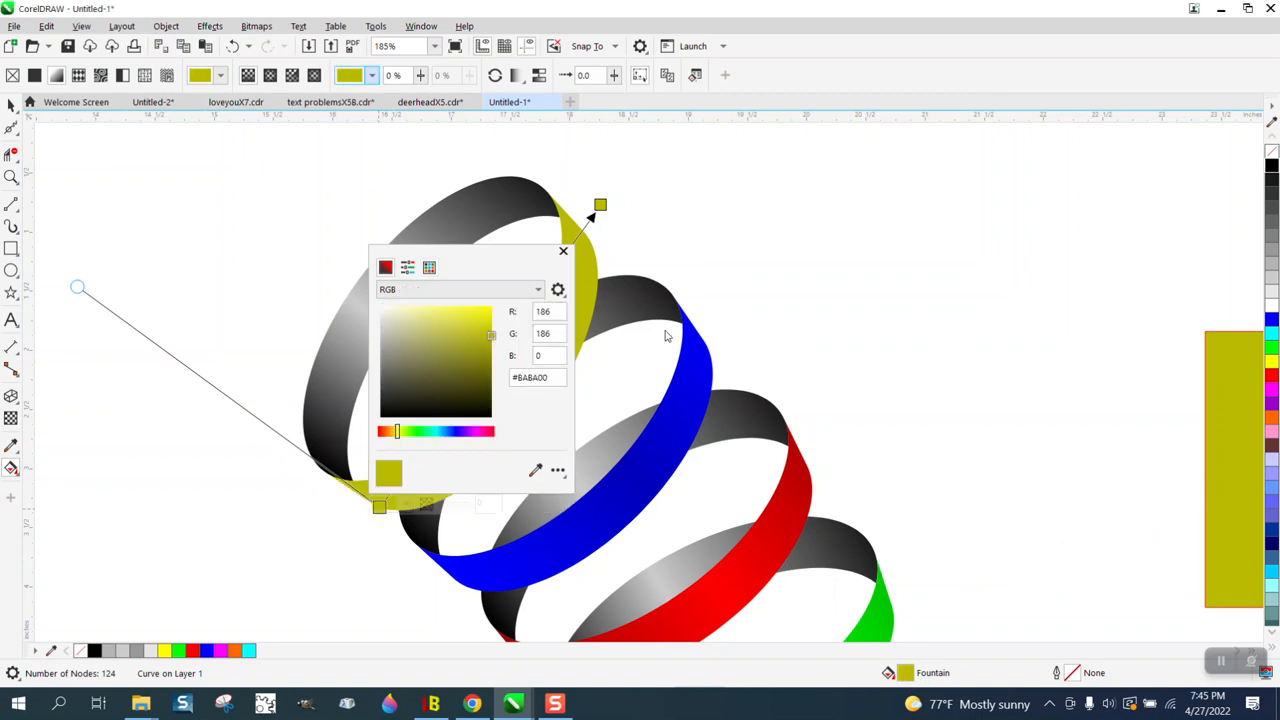
{"action": "mouse_move", "coordinate": [660, 270]}
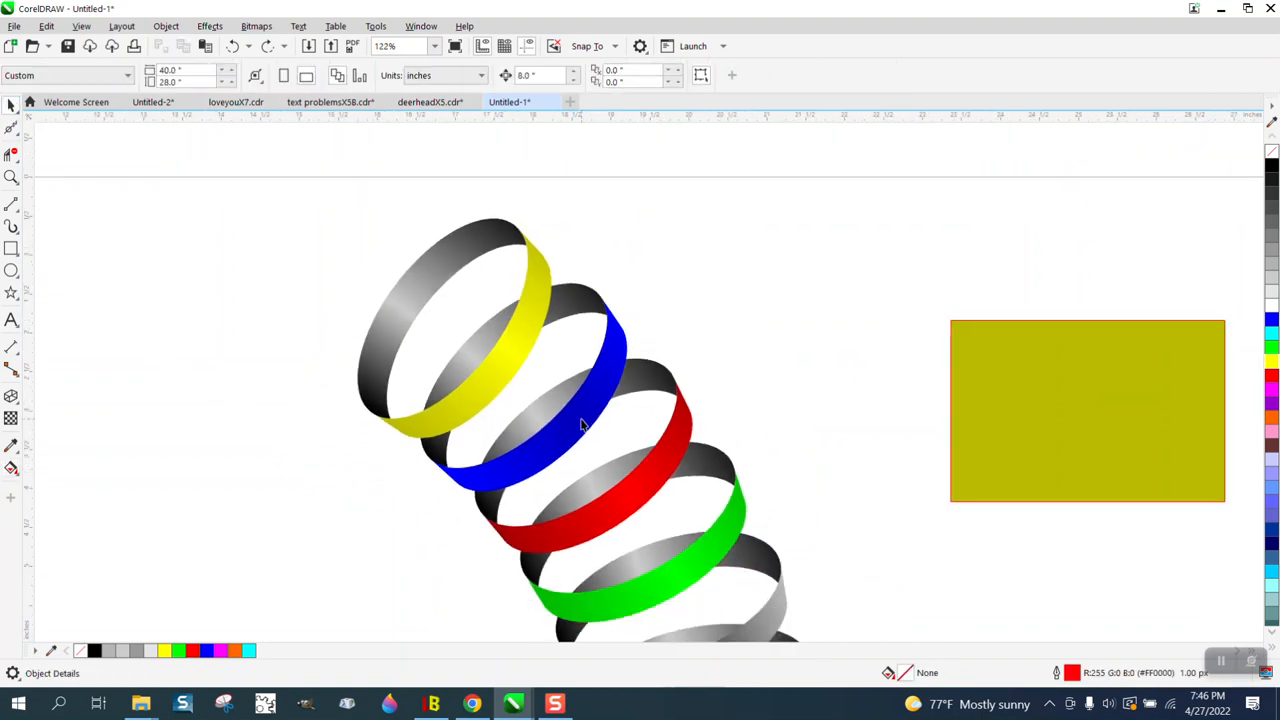
- Sample the dark blue rectangle colour into both gradient end nodes of the blue ring
{"action": "left_click", "coordinate": [1088, 412]}
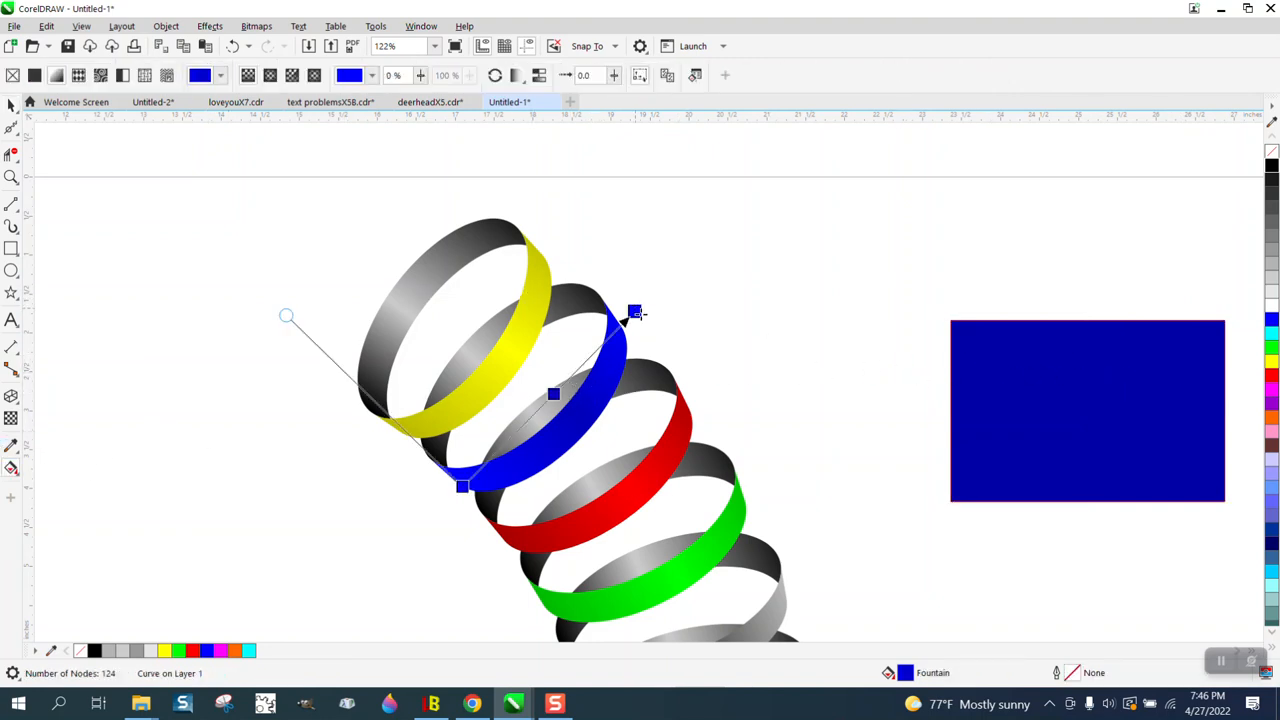
{"action": "left_click", "coordinate": [636, 312]}
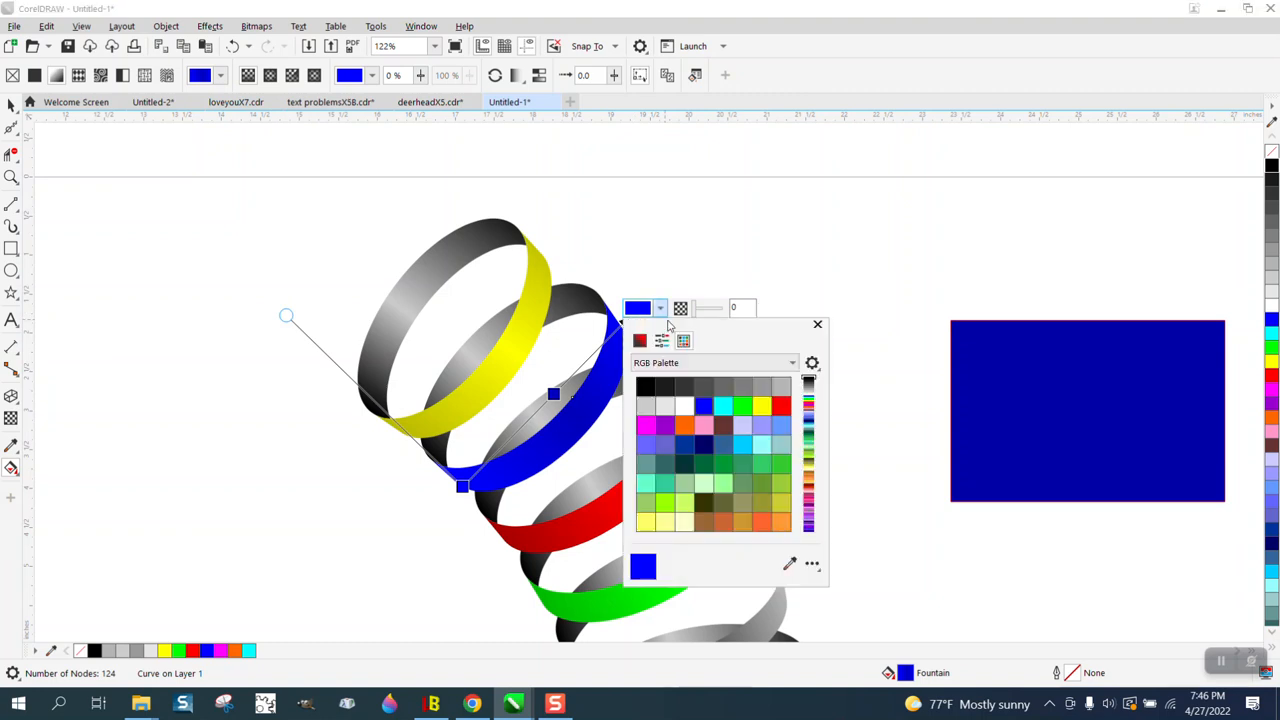
{"action": "left_click", "coordinate": [640, 340]}
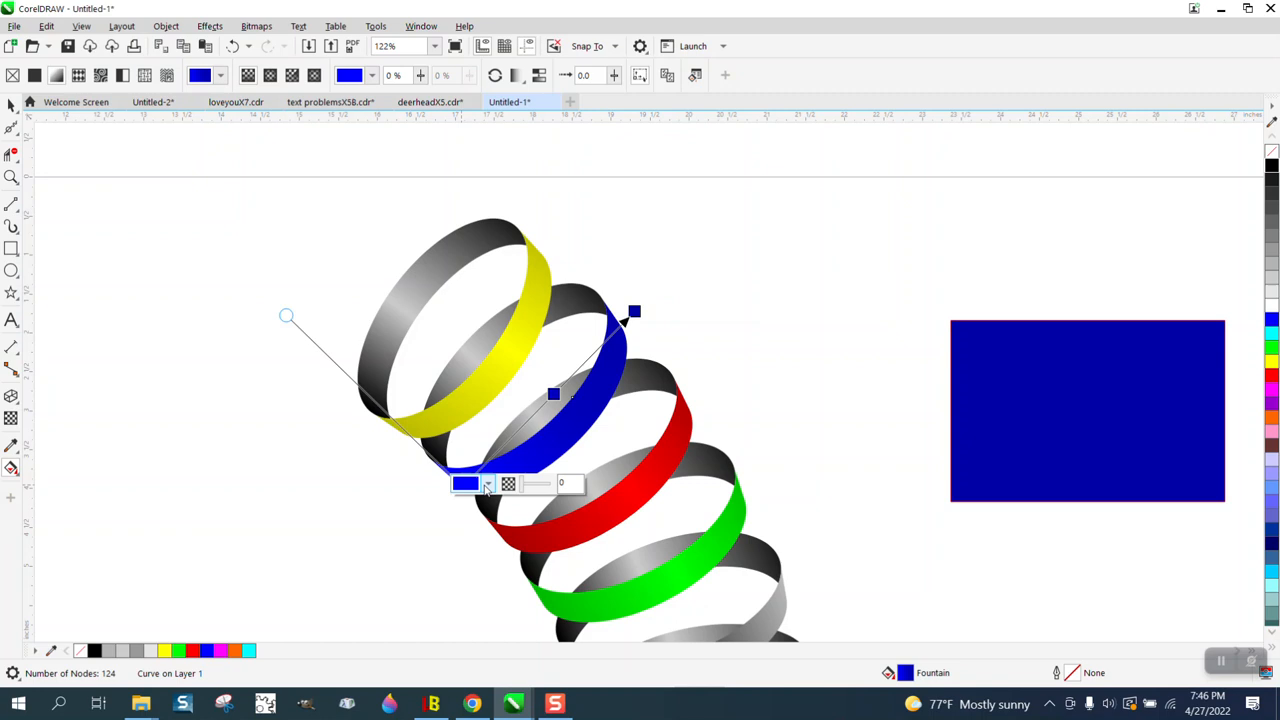
{"action": "left_click", "coordinate": [464, 482]}
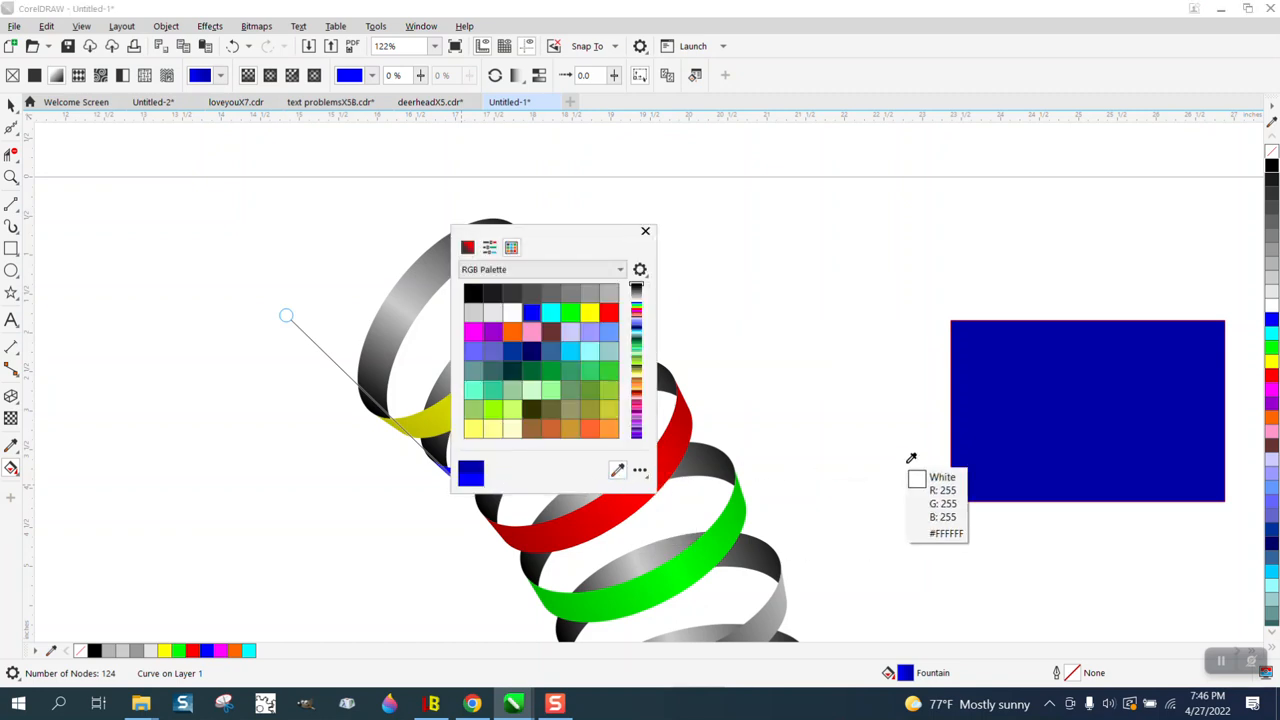
{"action": "left_click", "coordinate": [644, 232]}
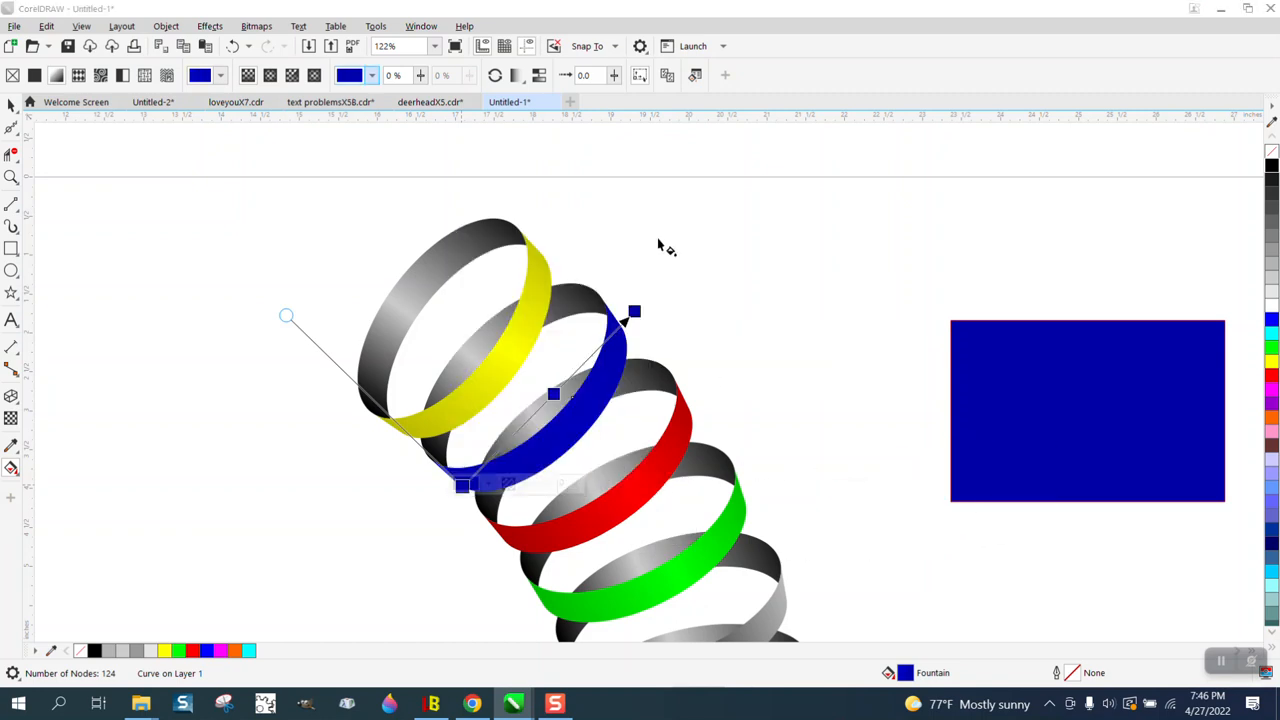
{"action": "mouse_move", "coordinate": [1244, 330]}
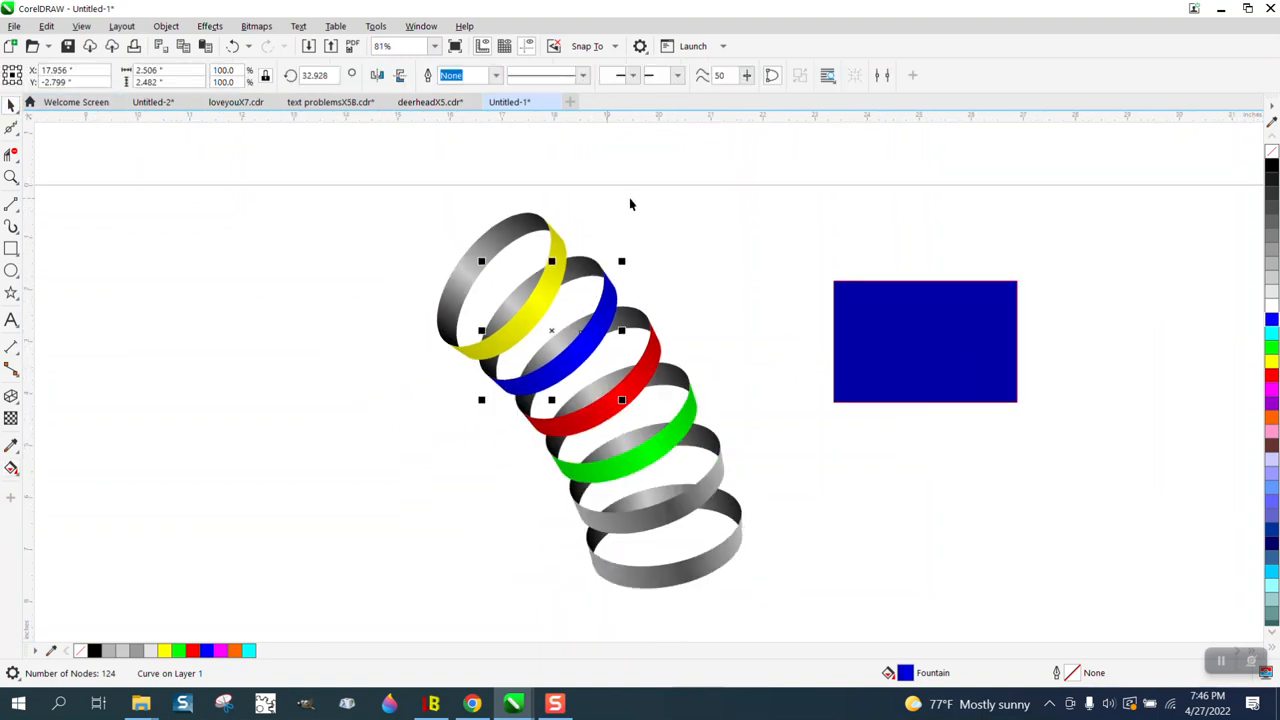
{"action": "scroll", "scroll_direction": "down", "scroll_amount": 3}
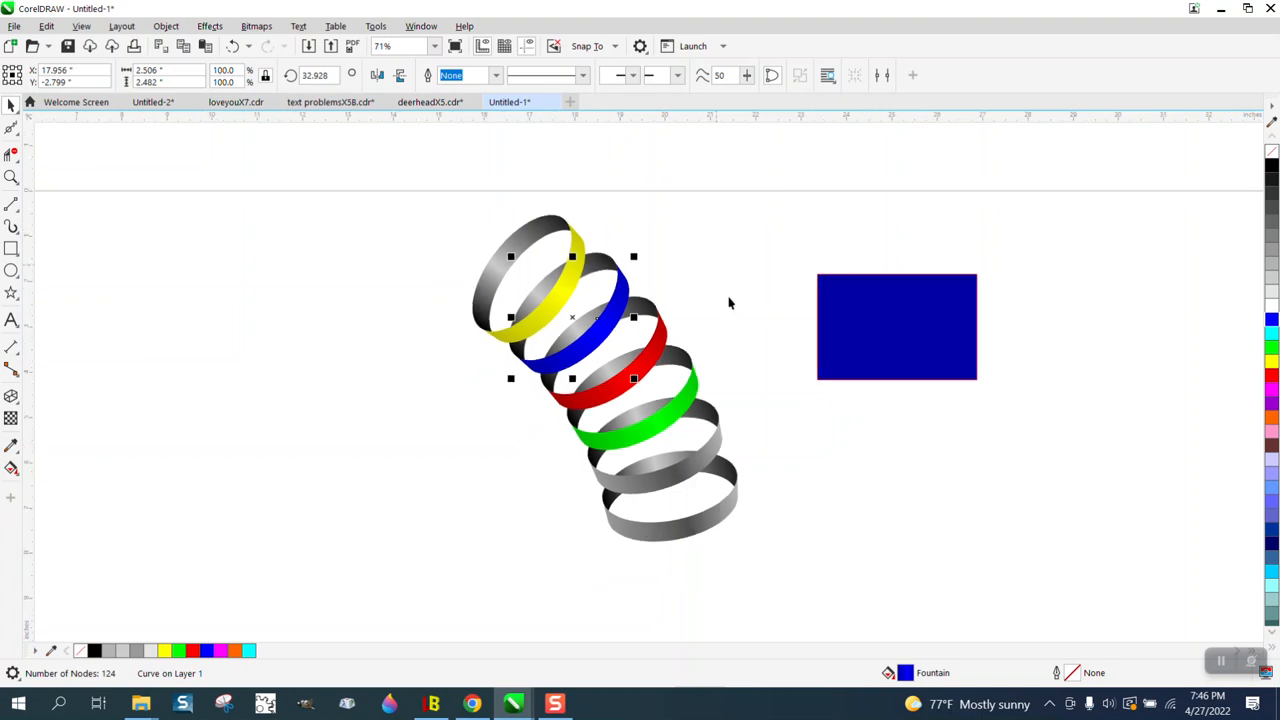